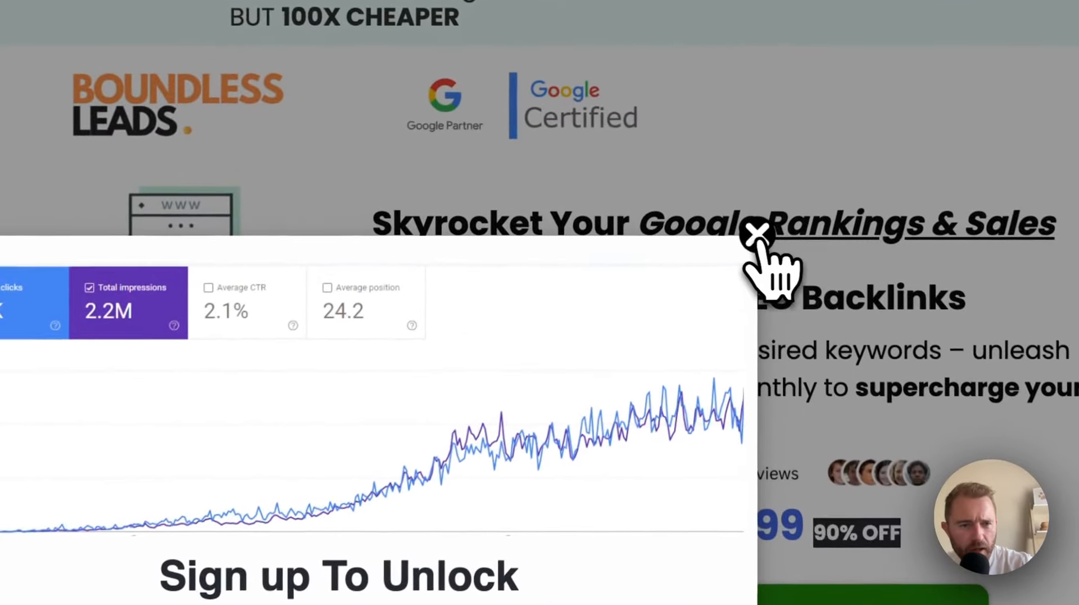
Step: Close the 'Sign up To Unlock' popup to reveal the AI SEO Backlinks headline and $19.99 price
left_click(756, 234)
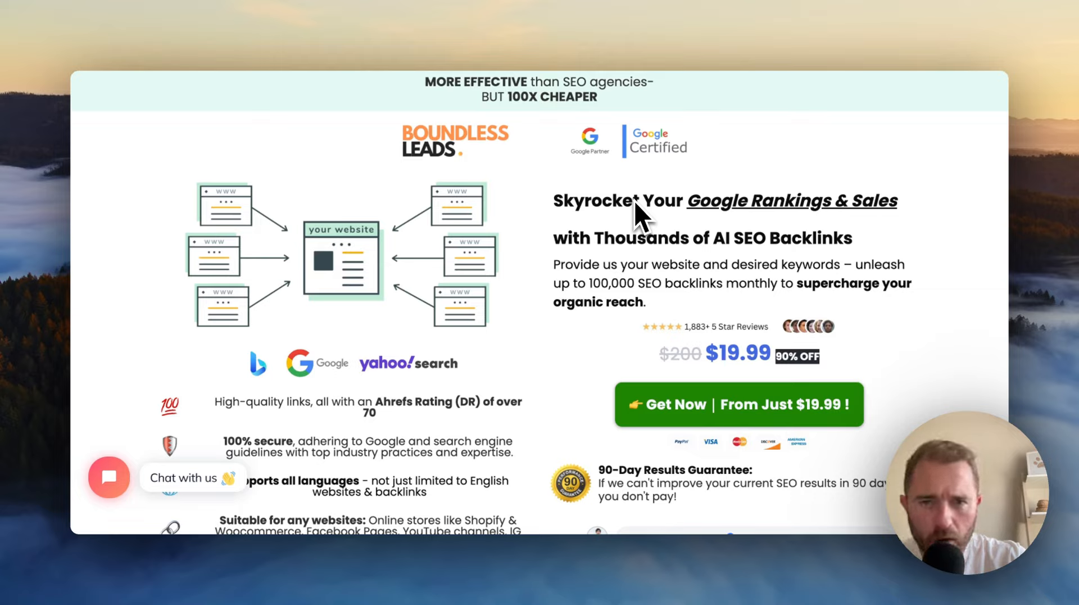
mouse_move(660, 333)
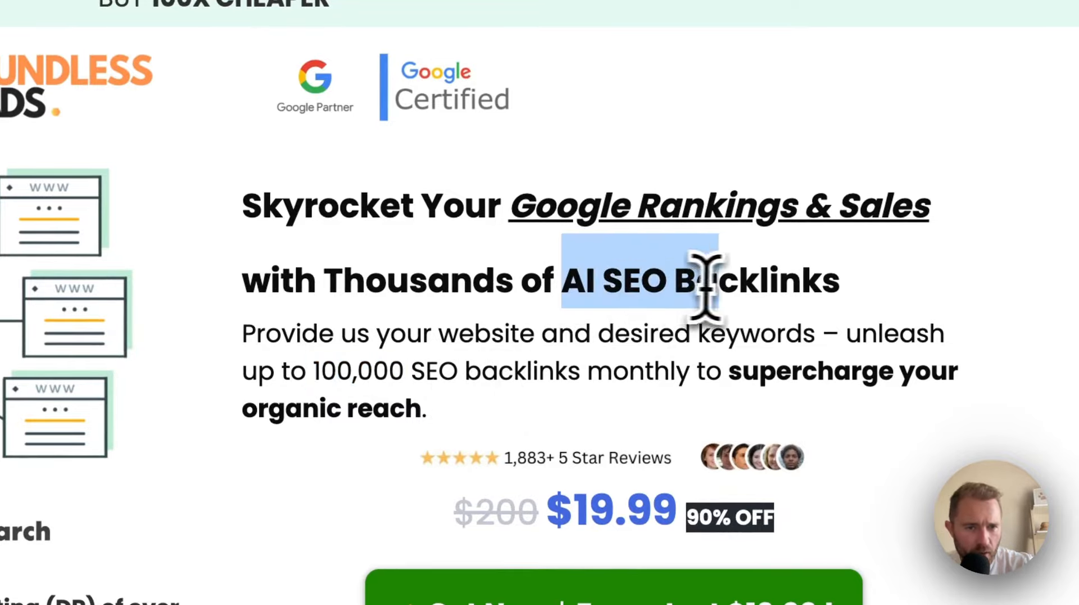
scroll("down", 3)
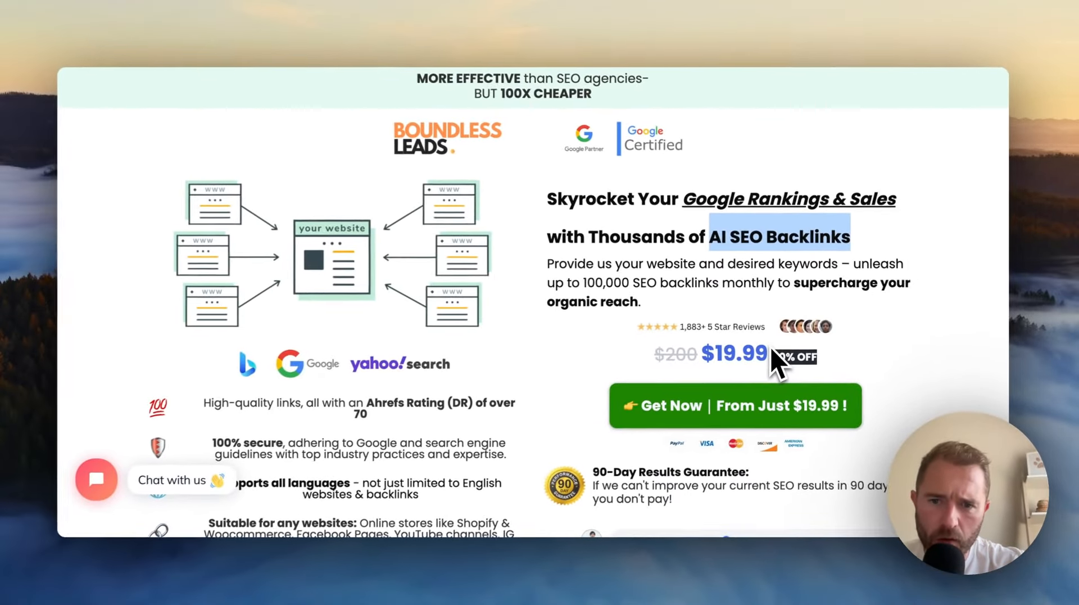
scroll("down", 3)
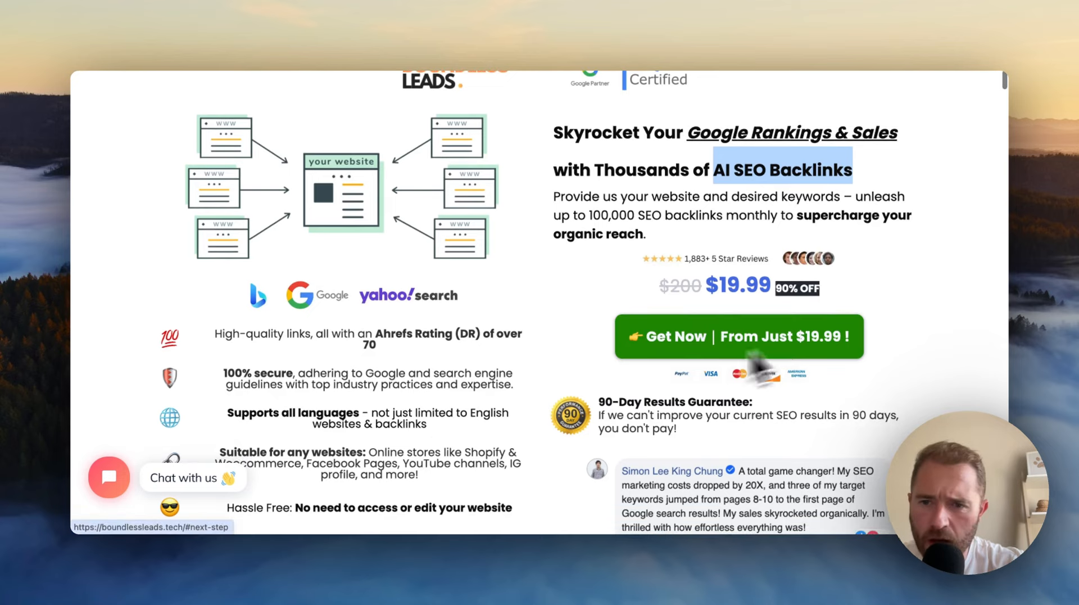
scroll("up", 3)
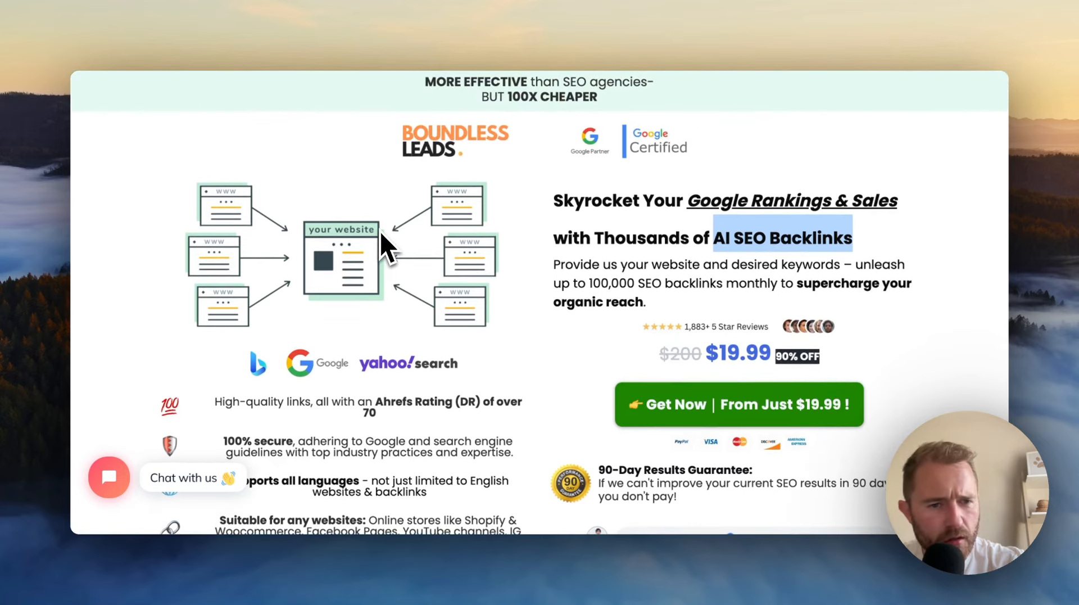
Step: Scroll past the 90-Day Results Guarantee to the FAQ's 'marked as spam by Google' answer
scroll("down", 3)
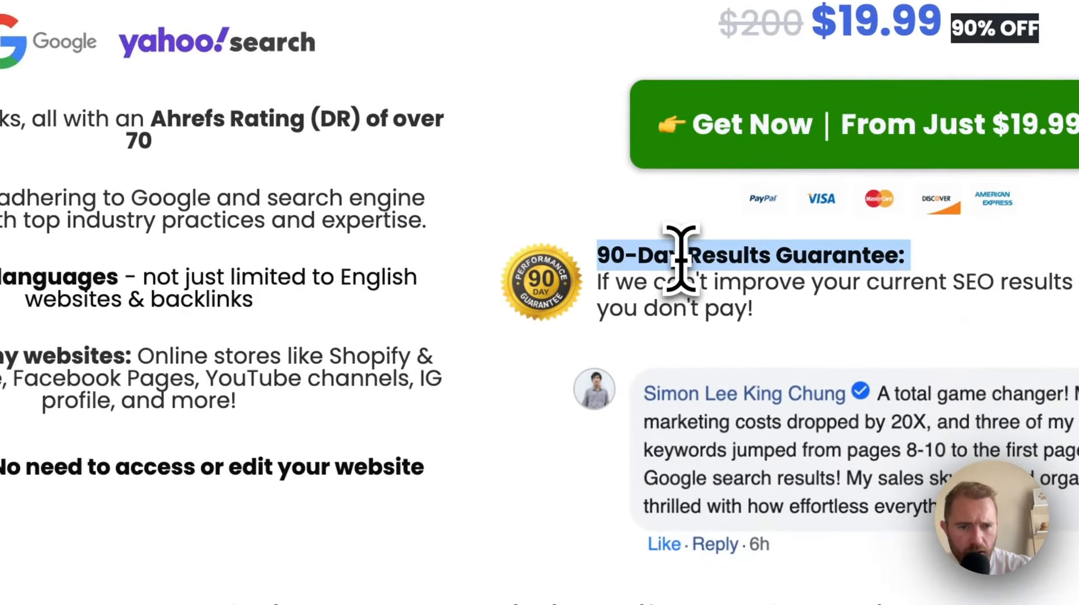
scroll("down", 3)
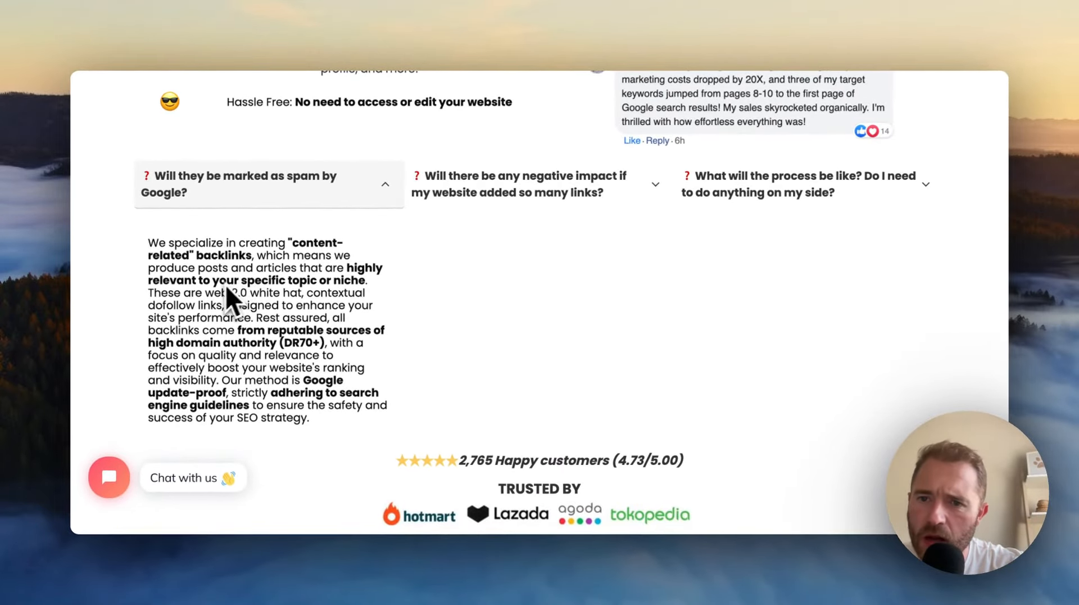
mouse_move(323, 288)
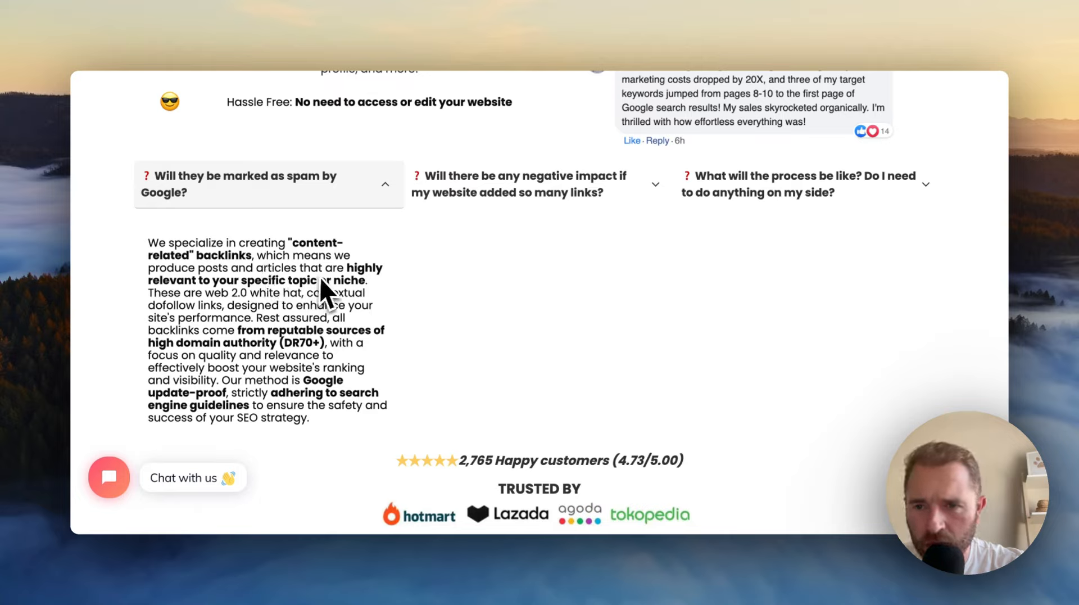
mouse_move(347, 306)
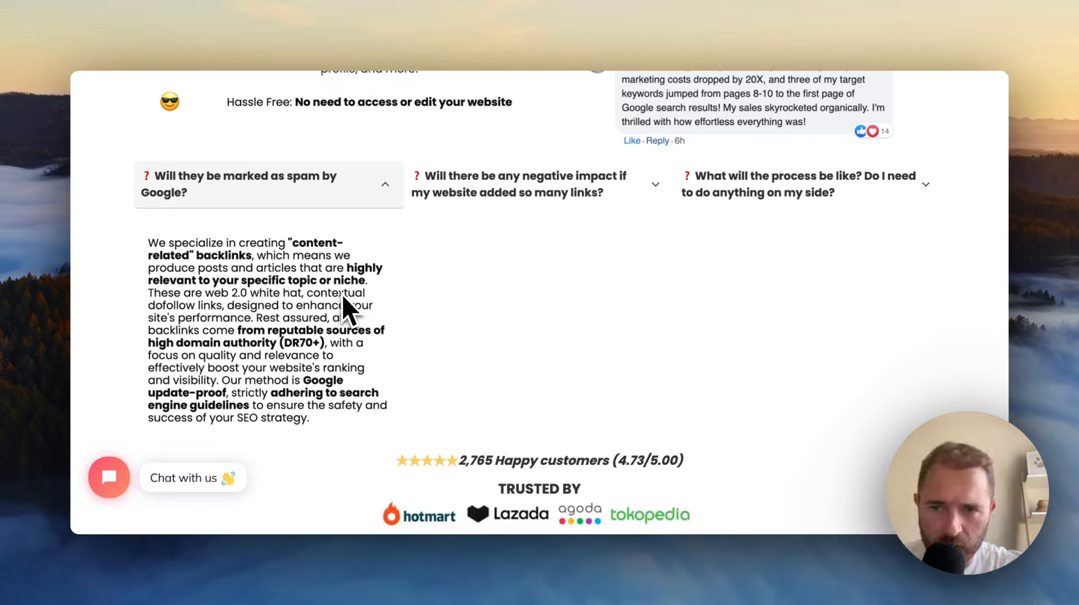
mouse_move(251, 317)
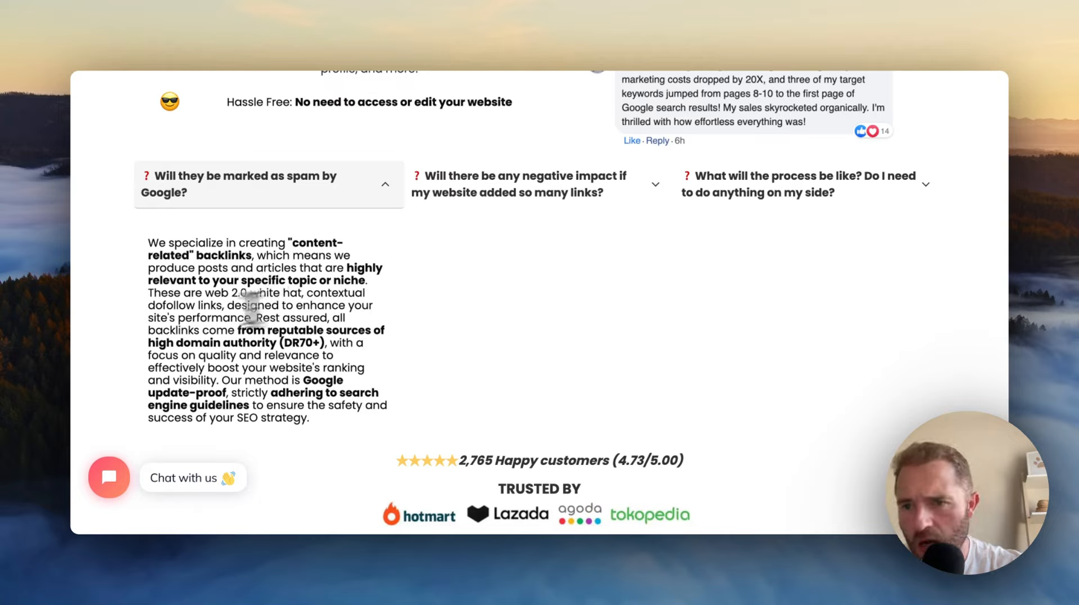
Step: Expand the 'negative impact if my website added so many links' FAQ answer
left_click(532, 183)
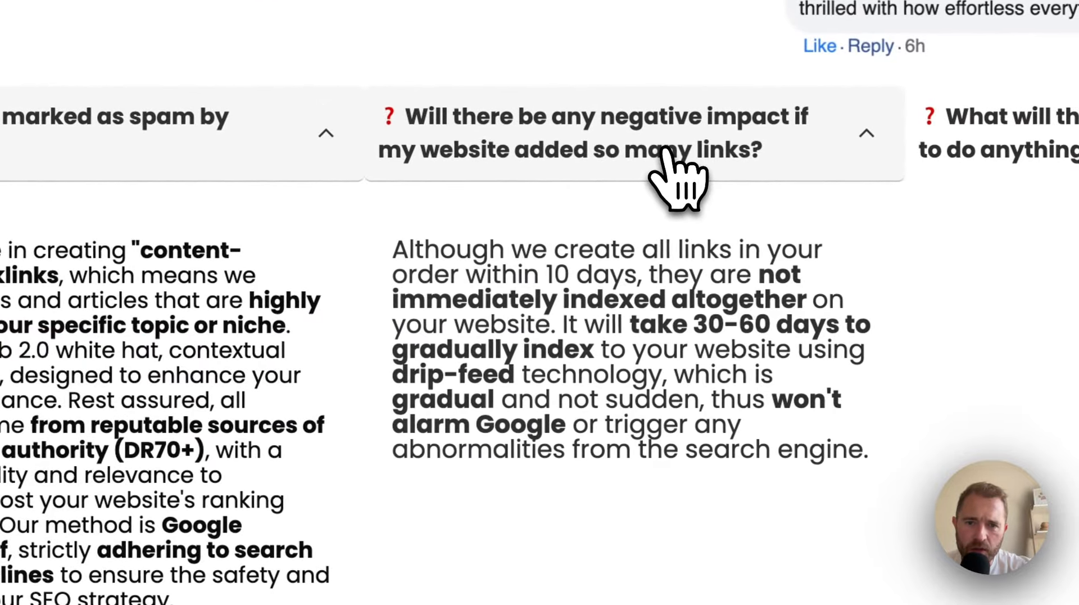
scroll("down", 3)
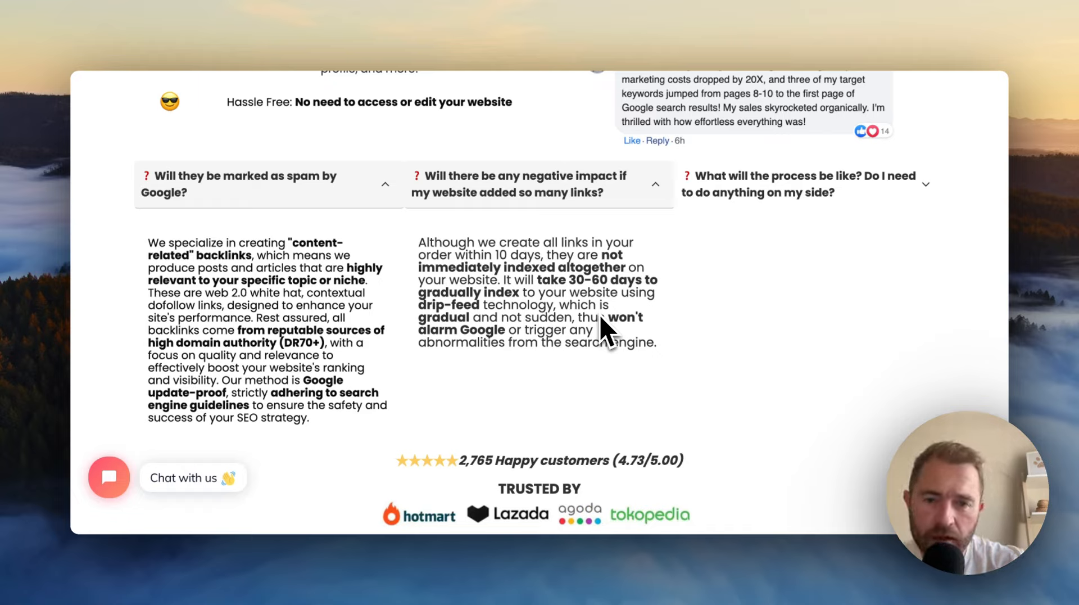
mouse_move(548, 334)
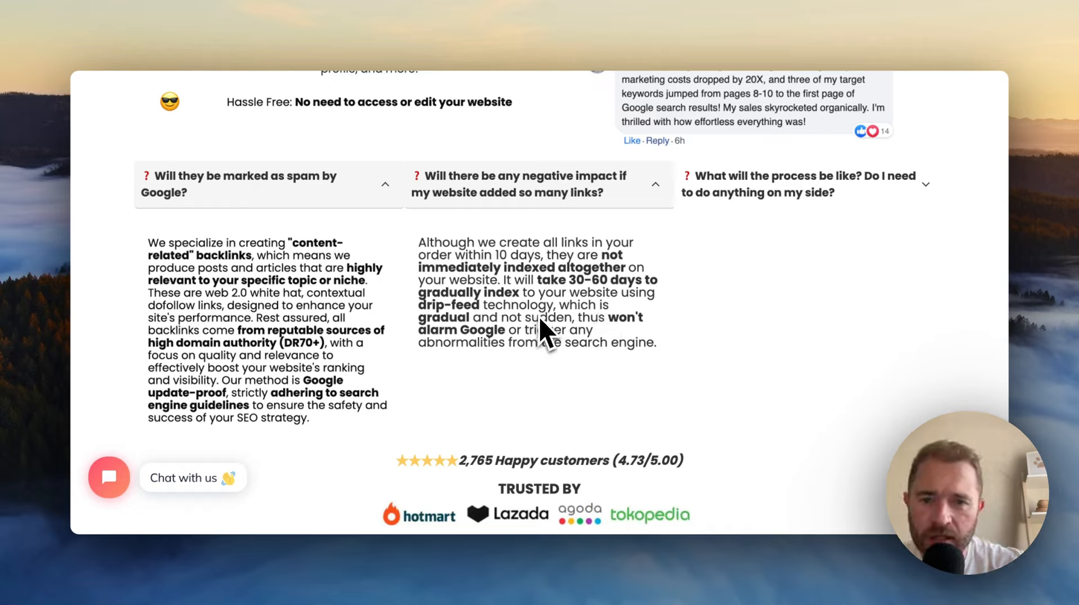
mouse_move(554, 376)
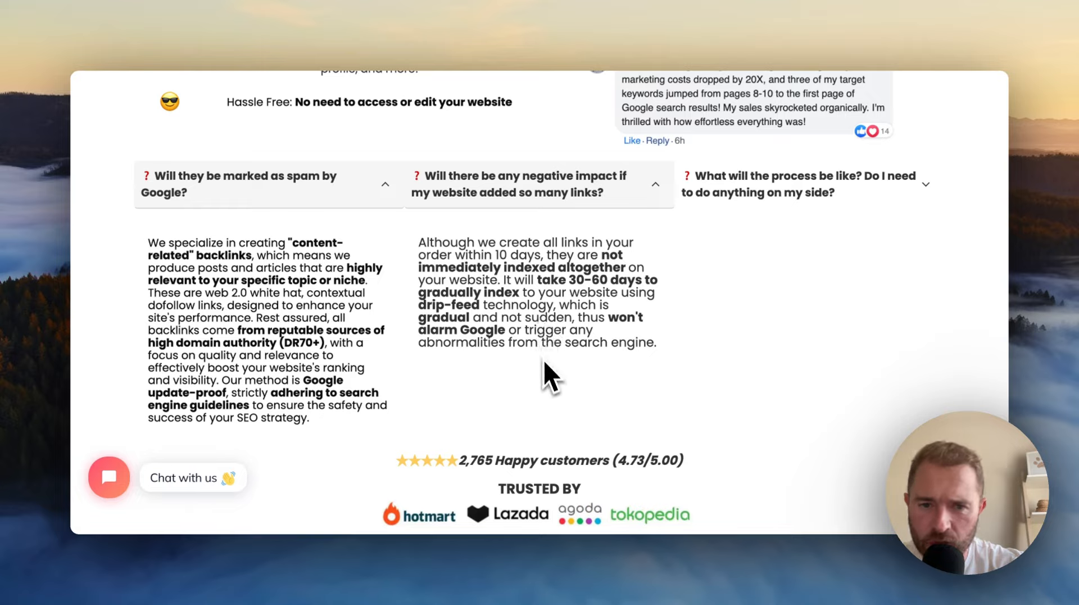
mouse_move(829, 220)
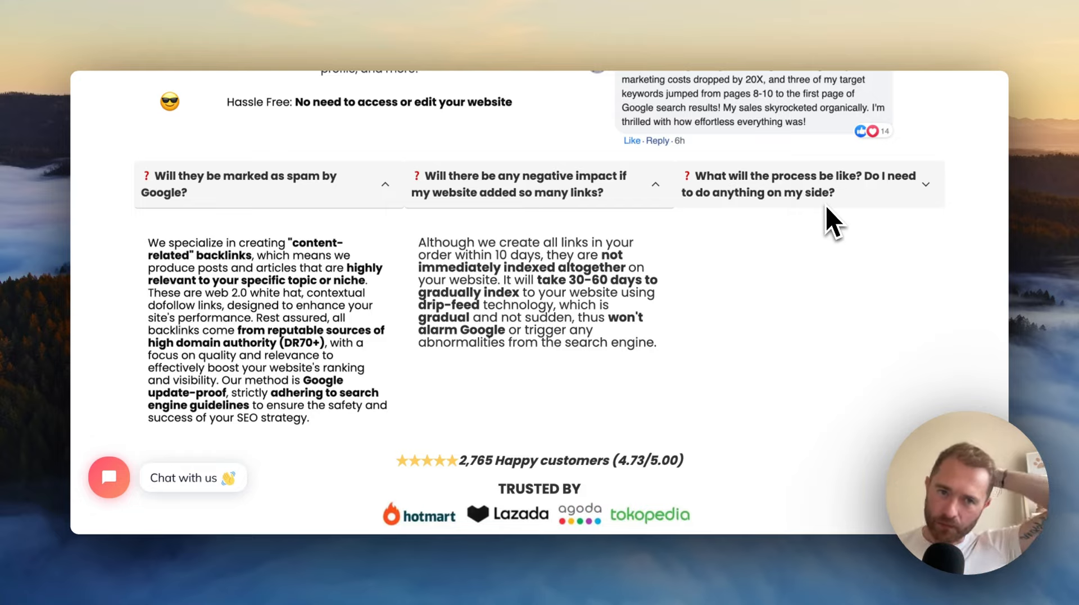
Step: Scroll to the '2,765 Happy customers' rating and the Boundless leads SEO video
scroll("down", 3)
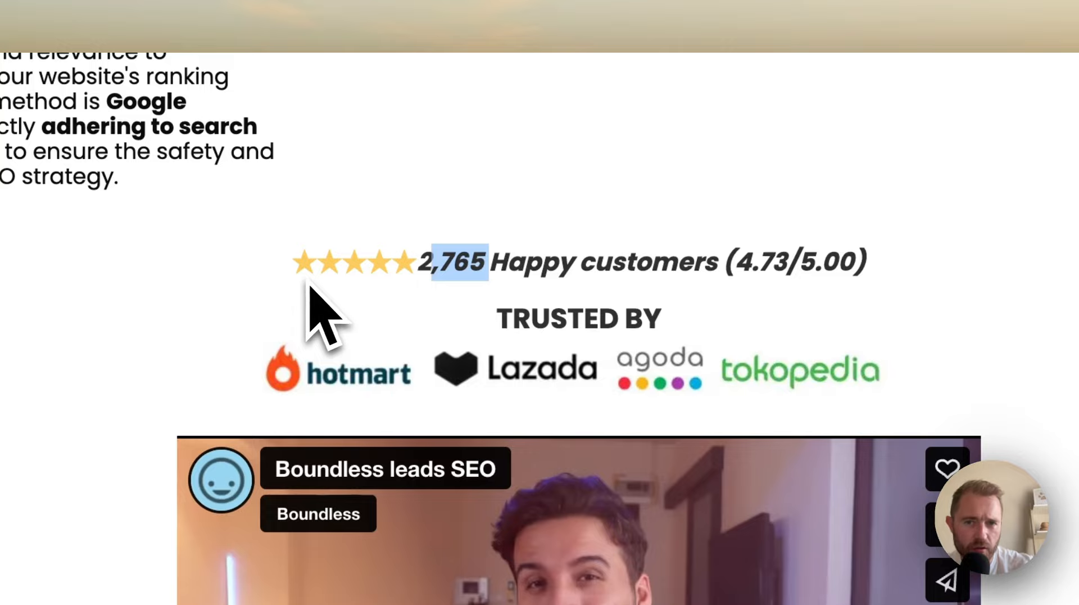
mouse_move(713, 265)
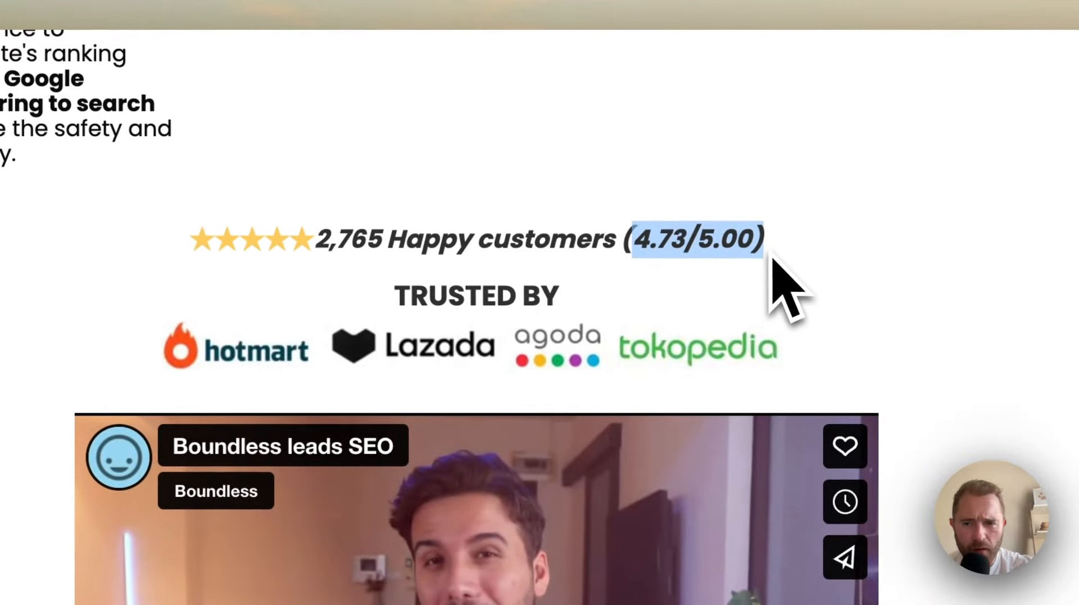
mouse_move(688, 262)
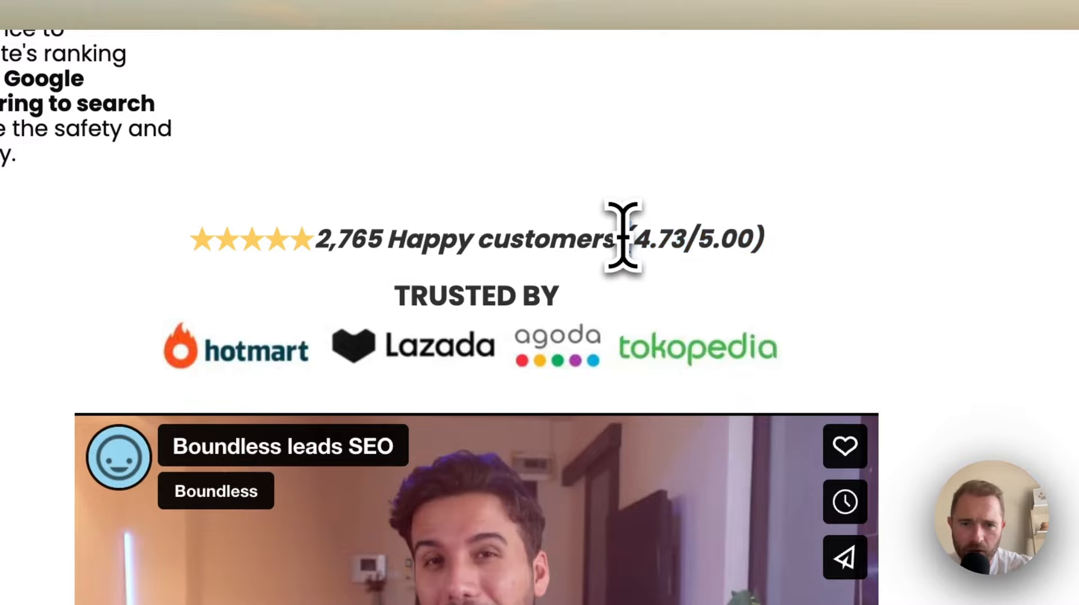
scroll("down", 3)
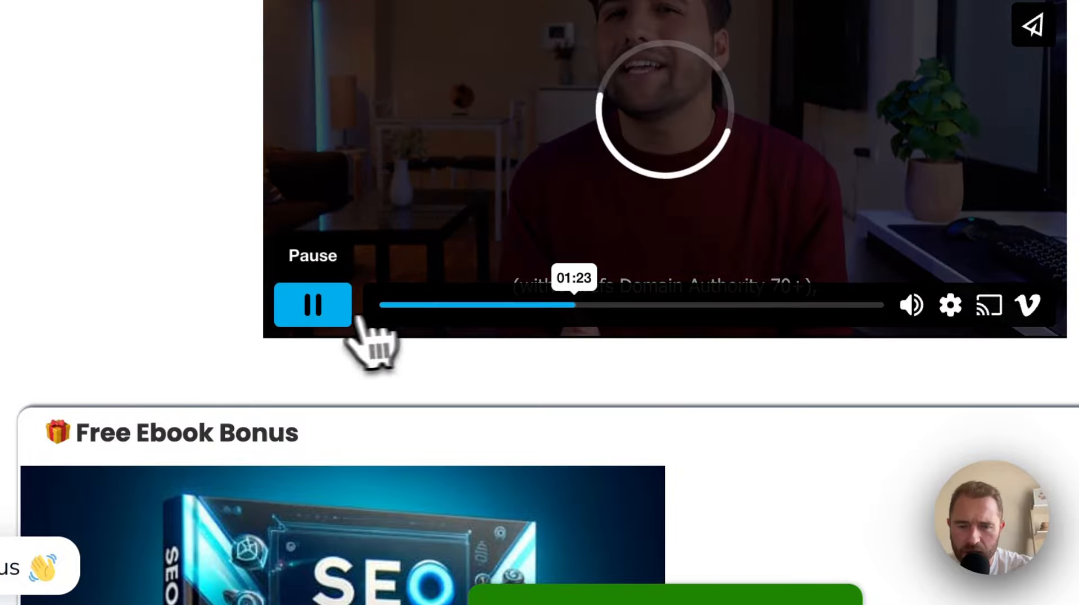
Step: Pause the video and scroll past the ebook and review videos to 'We Produce High Quality Backlinks' (DR 70+)
left_click(312, 304)
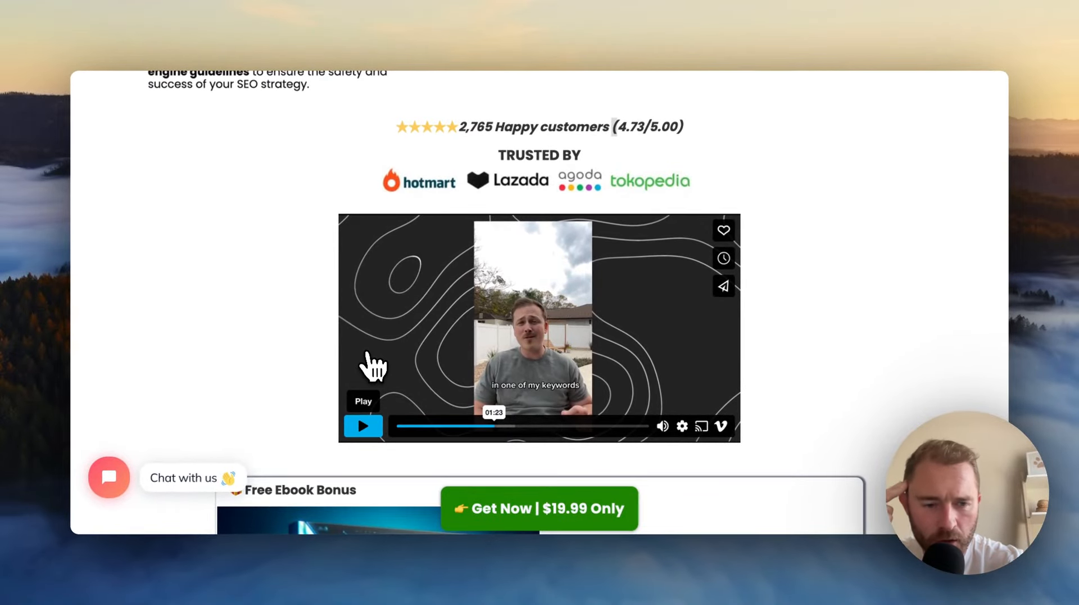
scroll("down", 3)
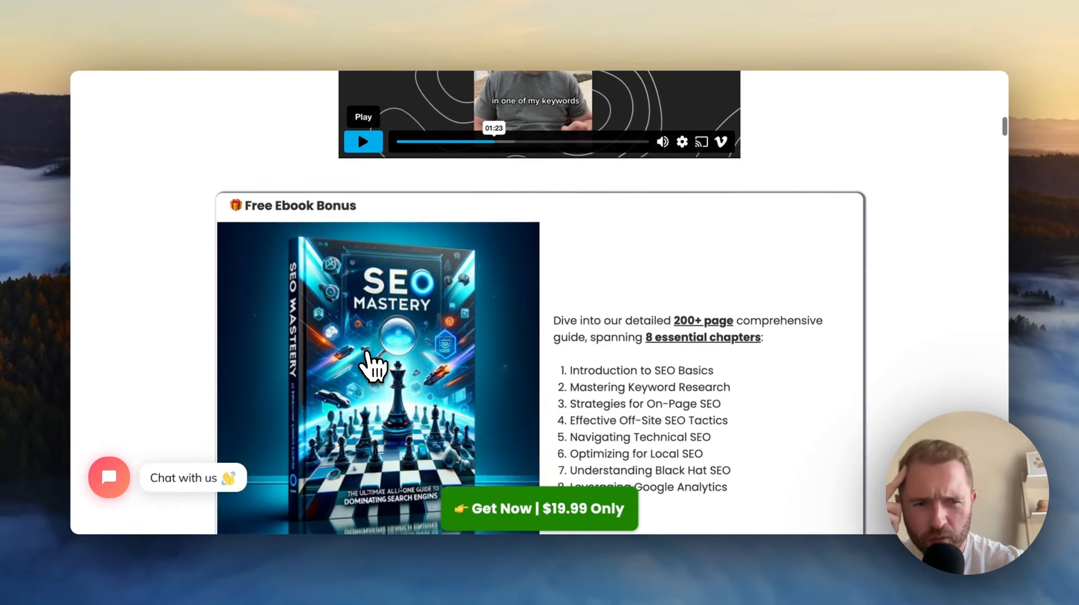
scroll("down", 3)
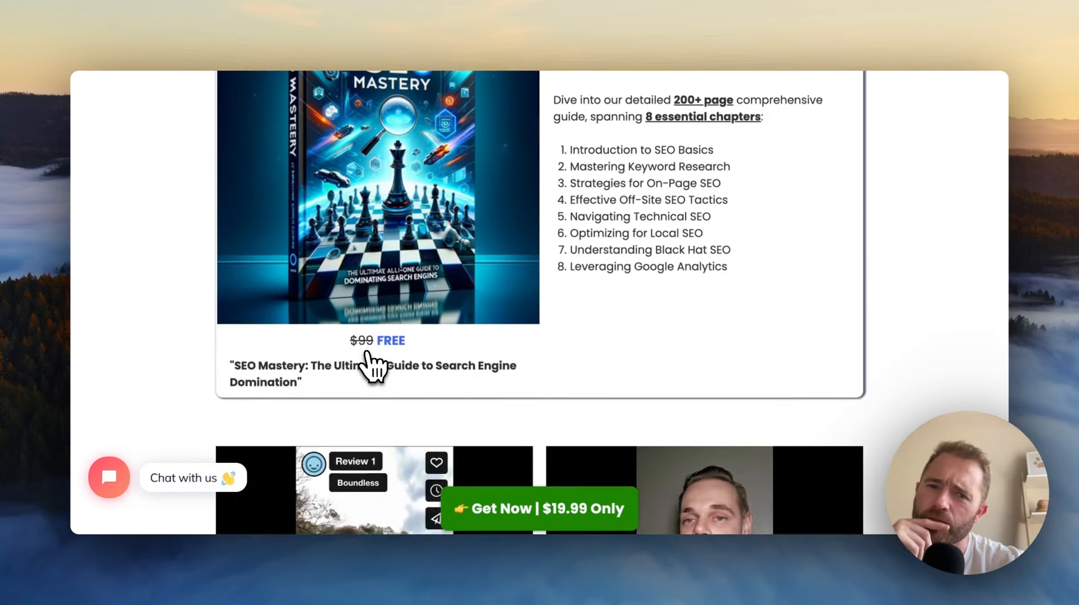
scroll("down", 3)
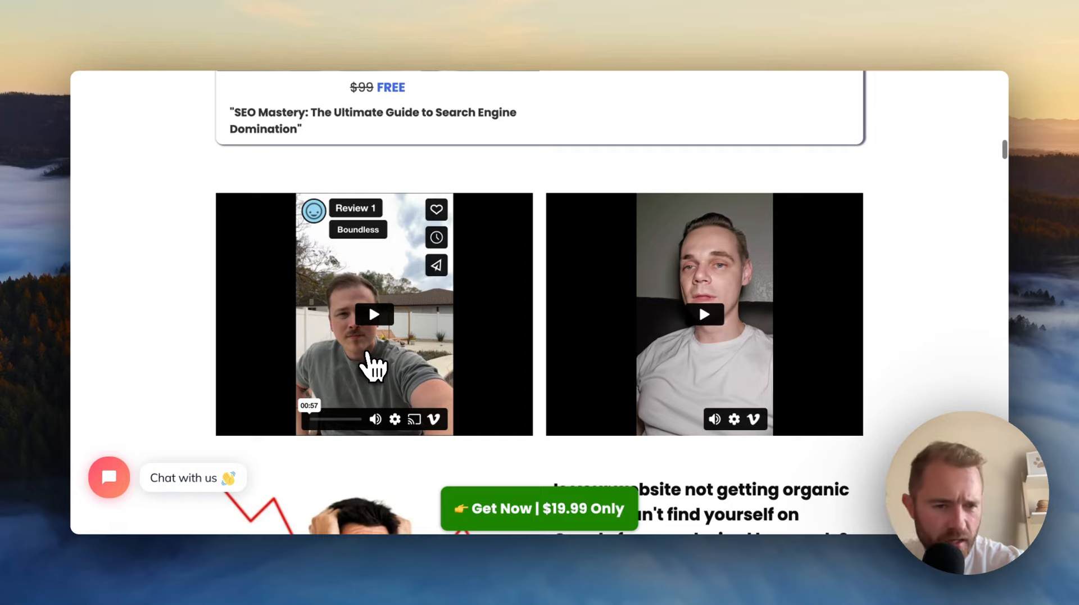
scroll("down", 3)
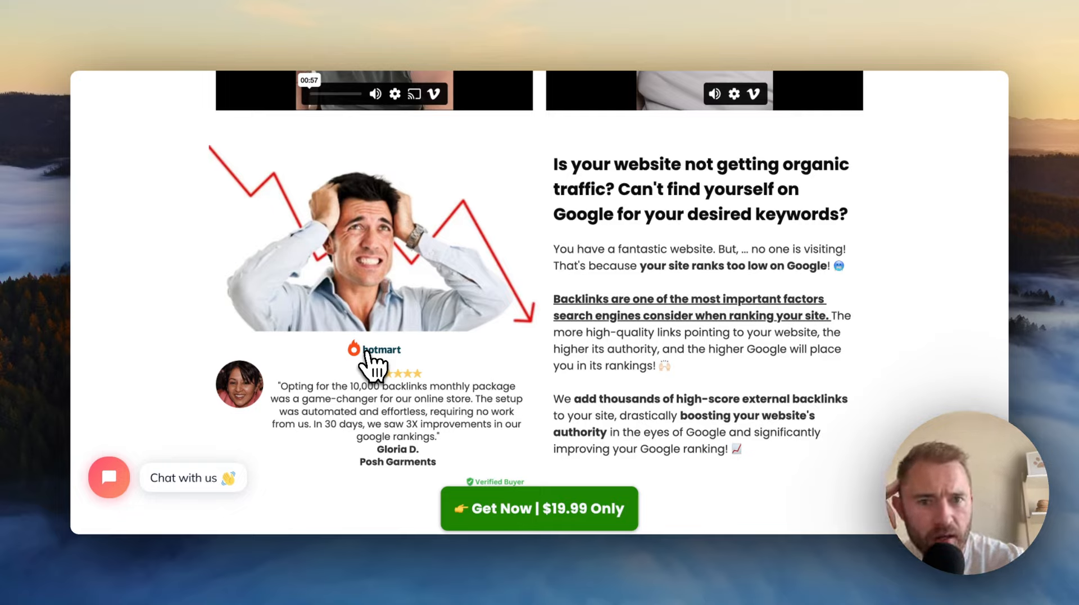
scroll("down", 3)
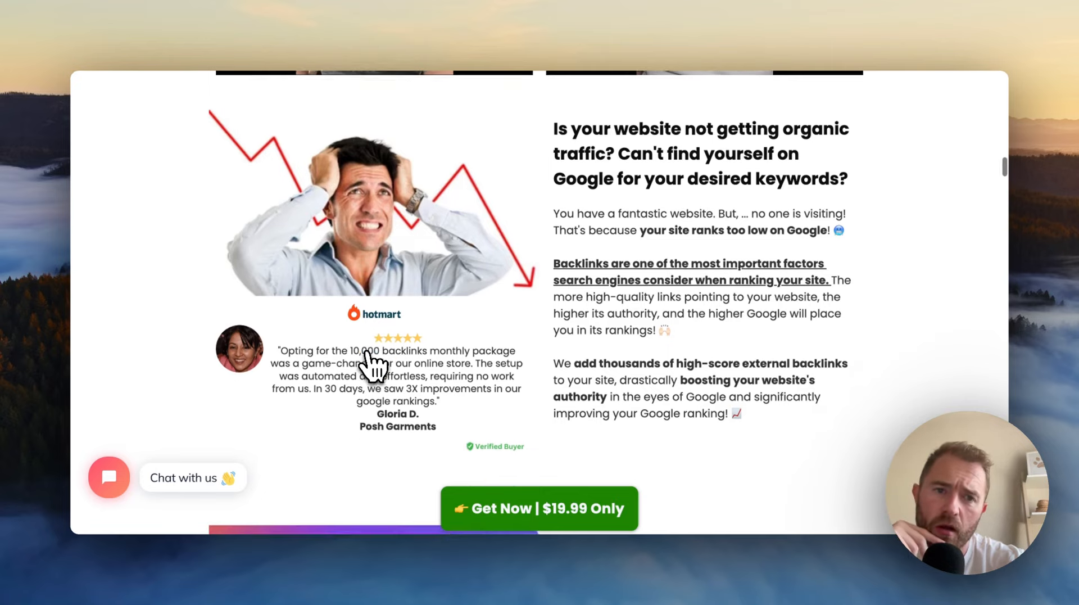
scroll("down", 3)
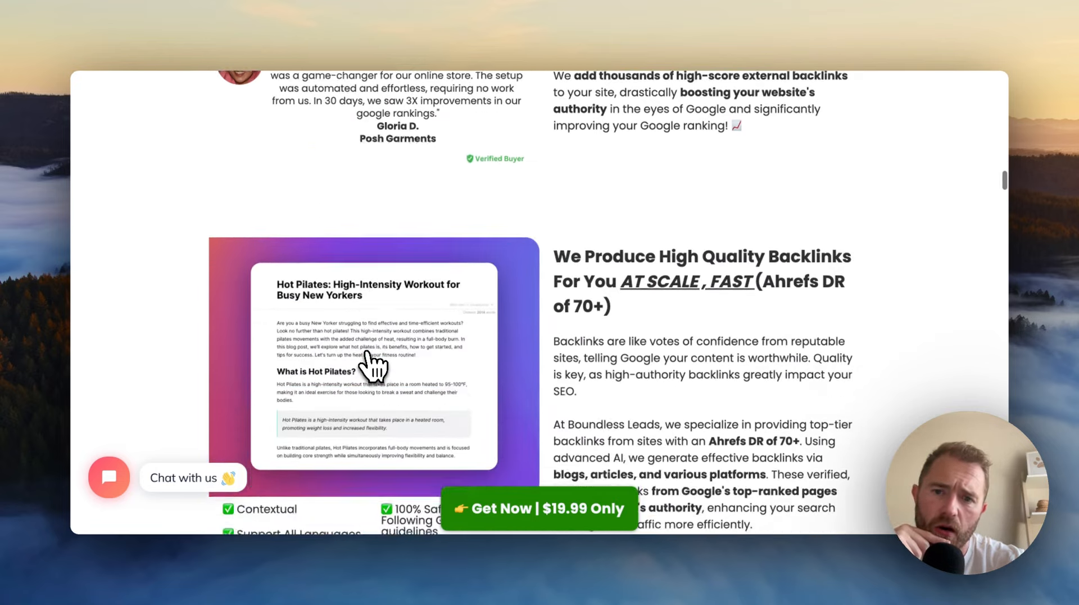
scroll("down", 3)
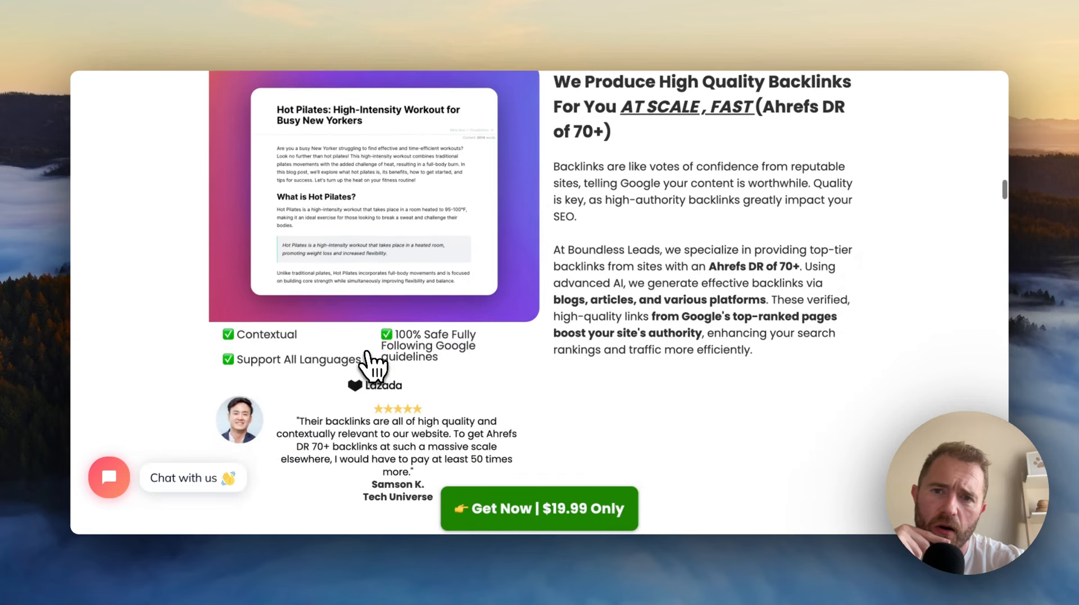
scroll("down", 3)
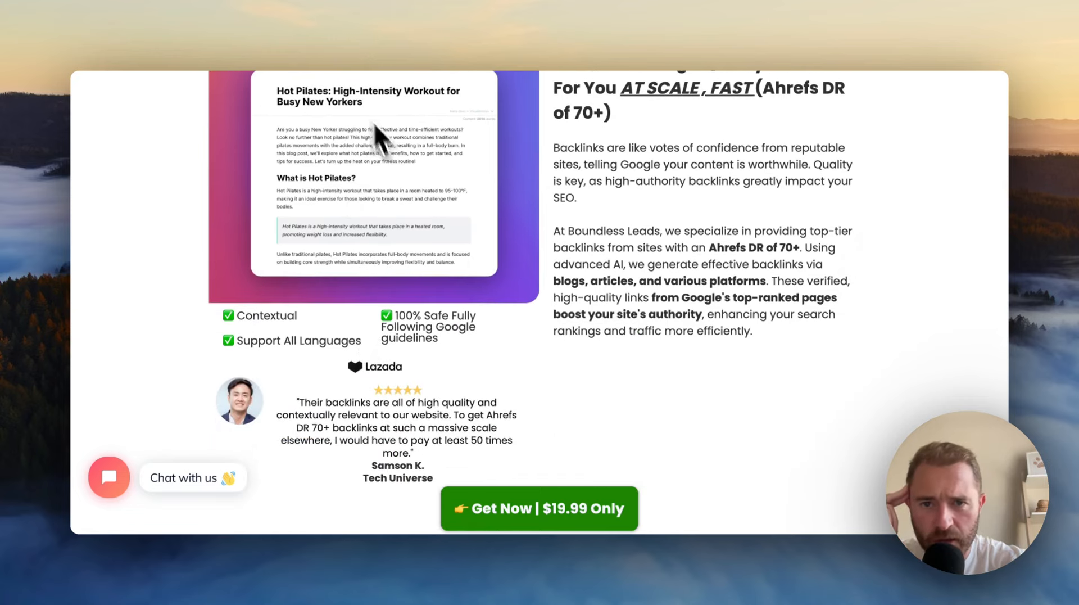
mouse_move(412, 195)
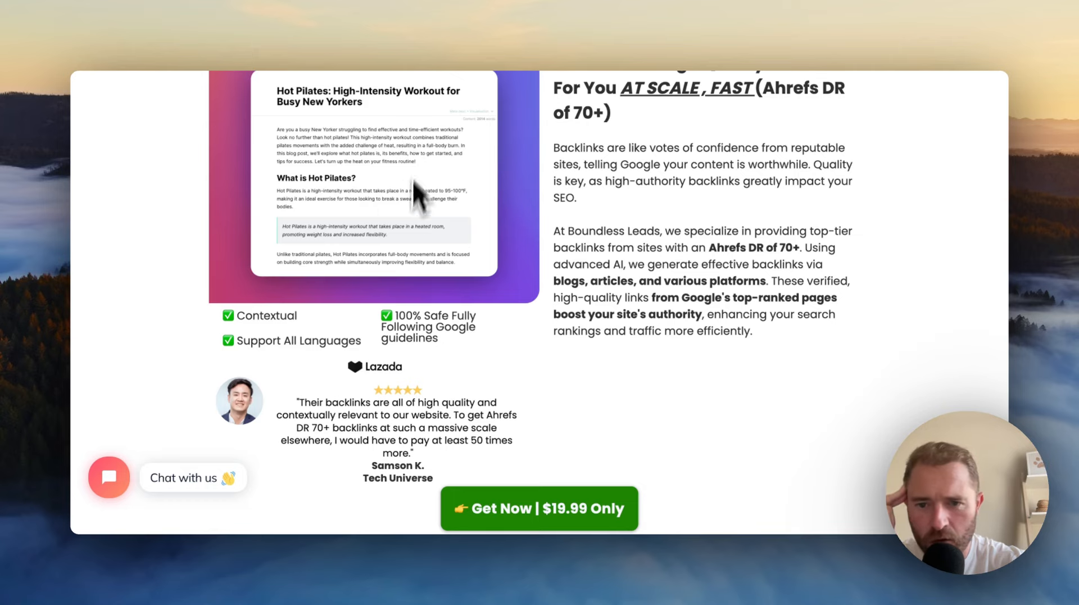
Step: Scroll to the 'SEO Agencies vs With Us' table pitching prices from $19 as 100X cheaper
scroll("down", 3)
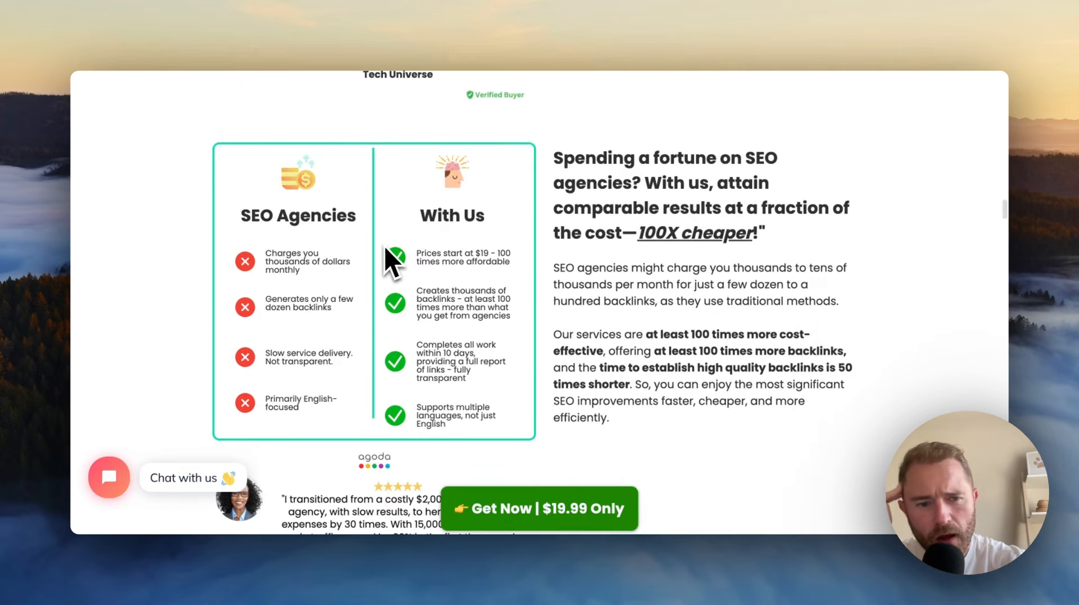
mouse_move(437, 237)
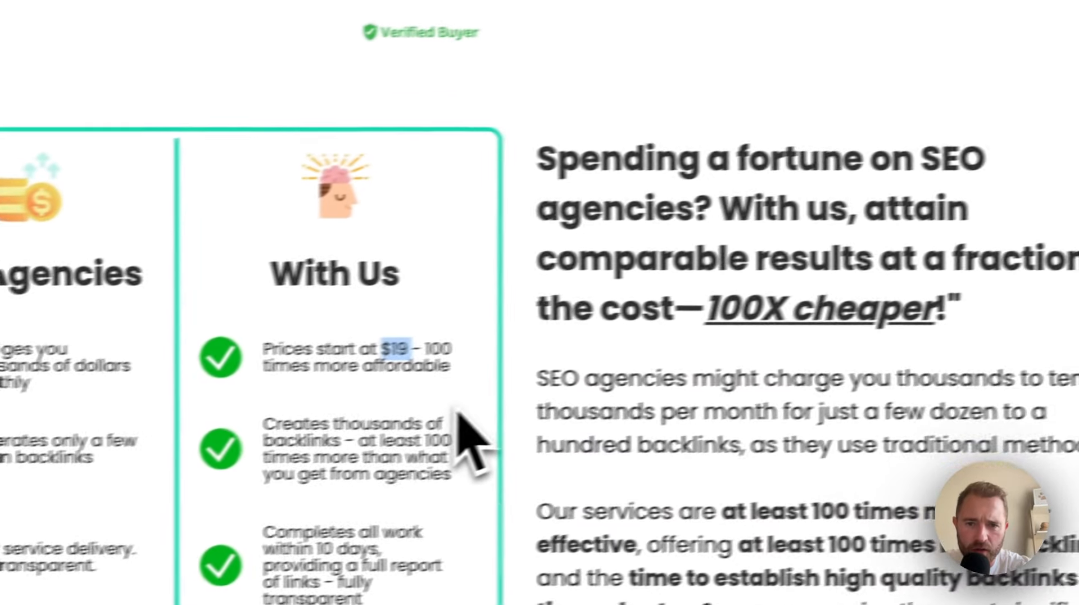
scroll("up", 3)
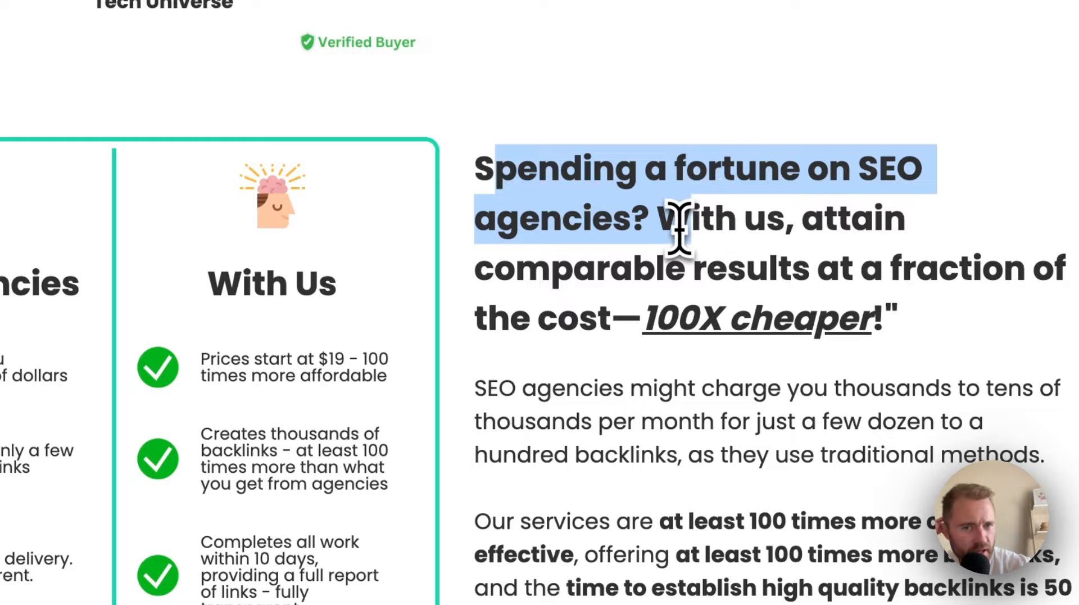
mouse_move(739, 467)
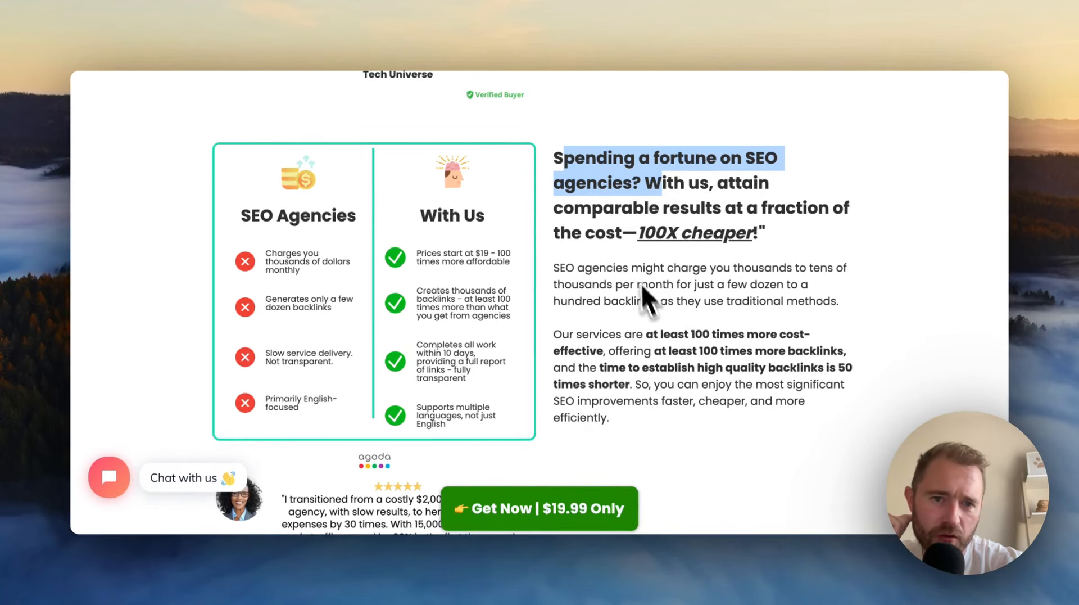
Step: Scroll through the 'Significant Results Proven' Ahrefs screenshots to the 3CIR Online Training Courses case study
scroll("down", 3)
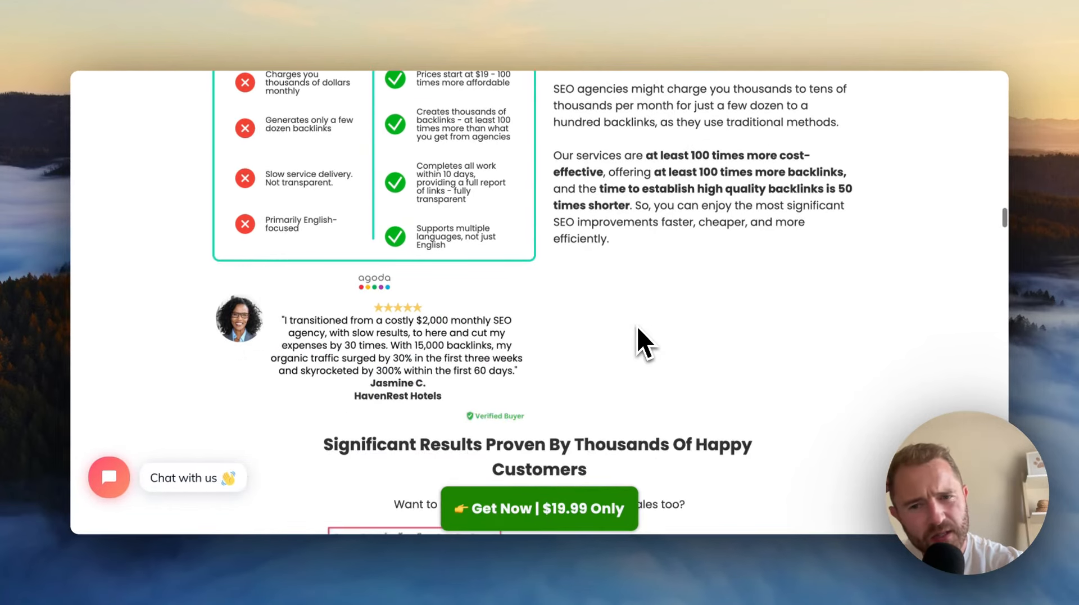
scroll("down", 3)
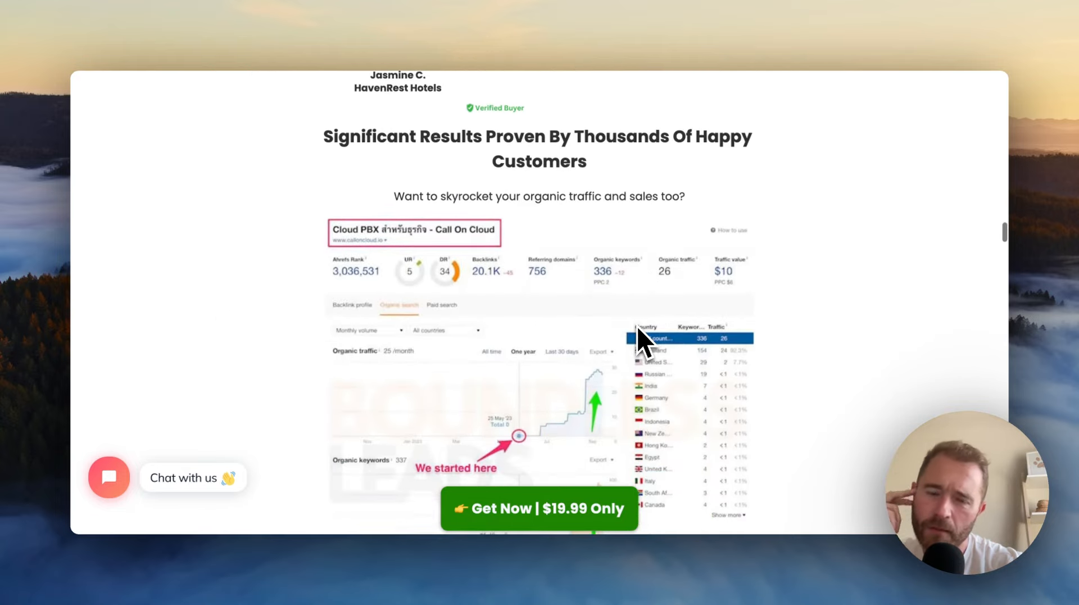
mouse_move(544, 351)
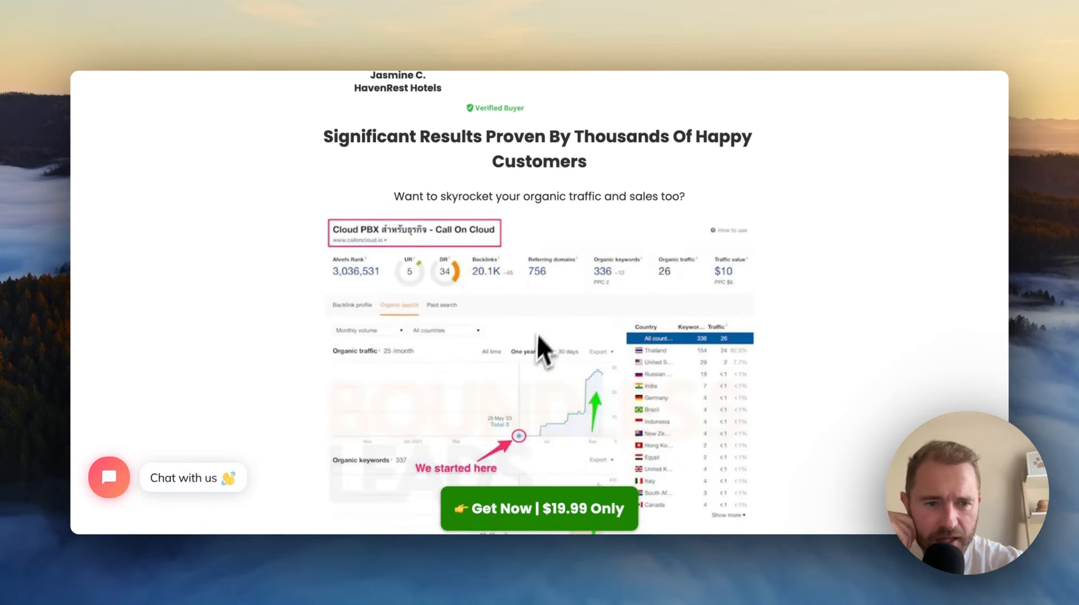
scroll("down", 3)
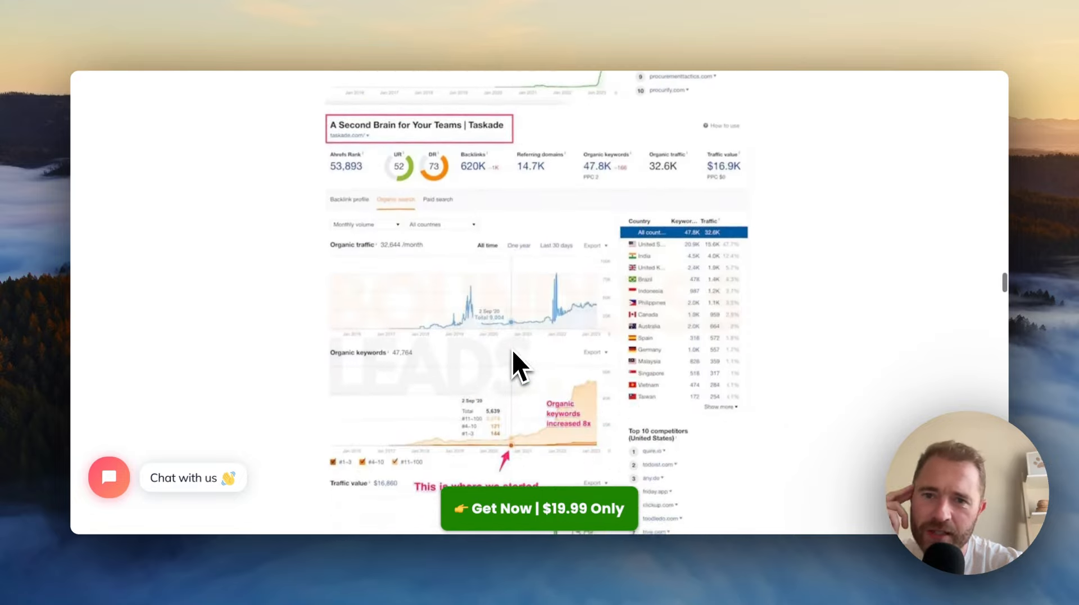
scroll("down", 3)
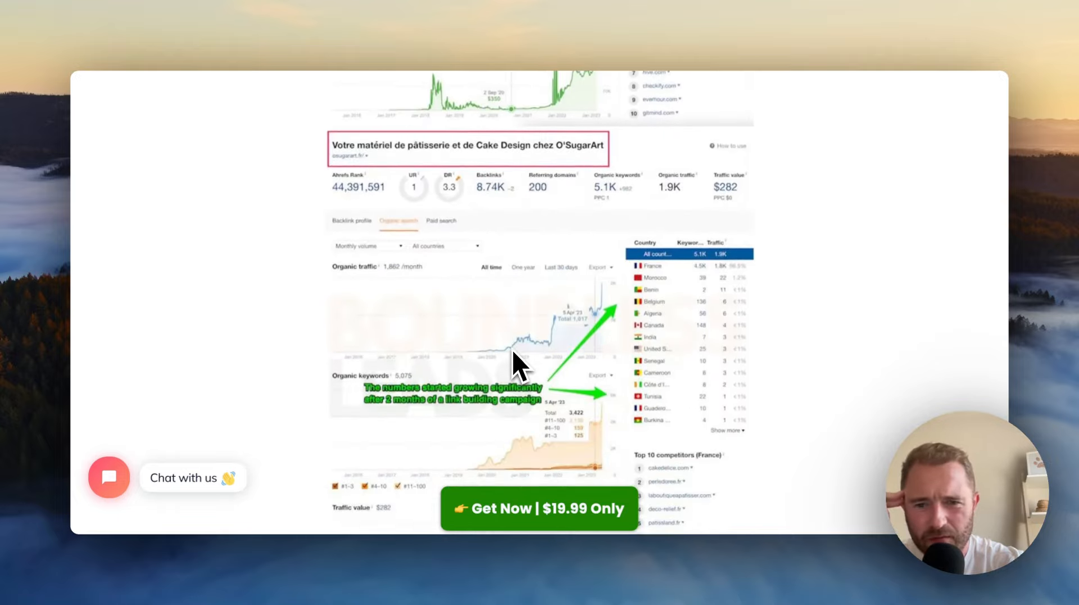
scroll("down", 3)
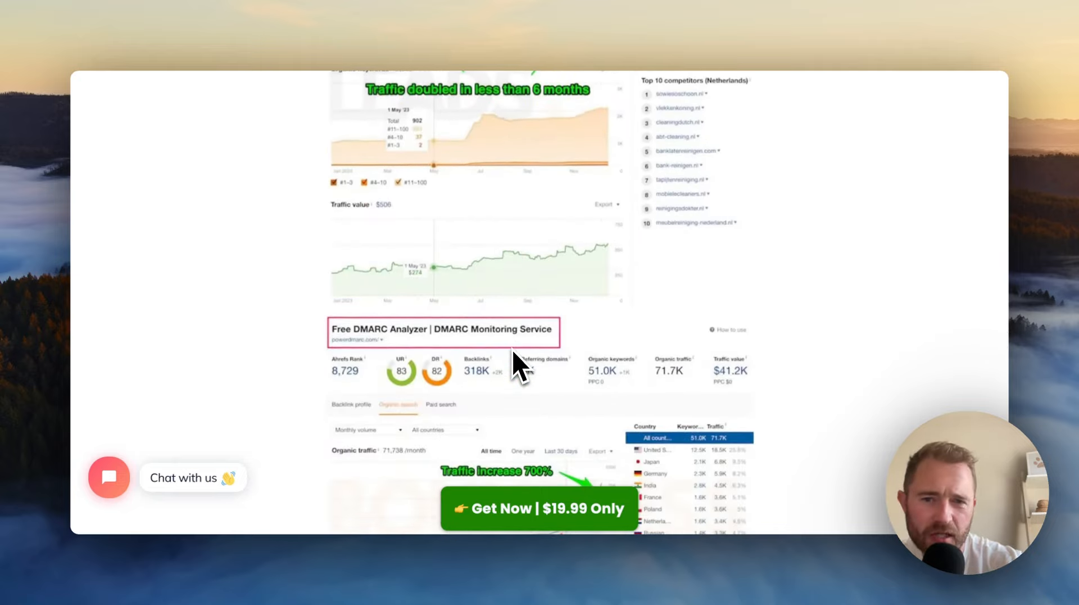
scroll("down", 3)
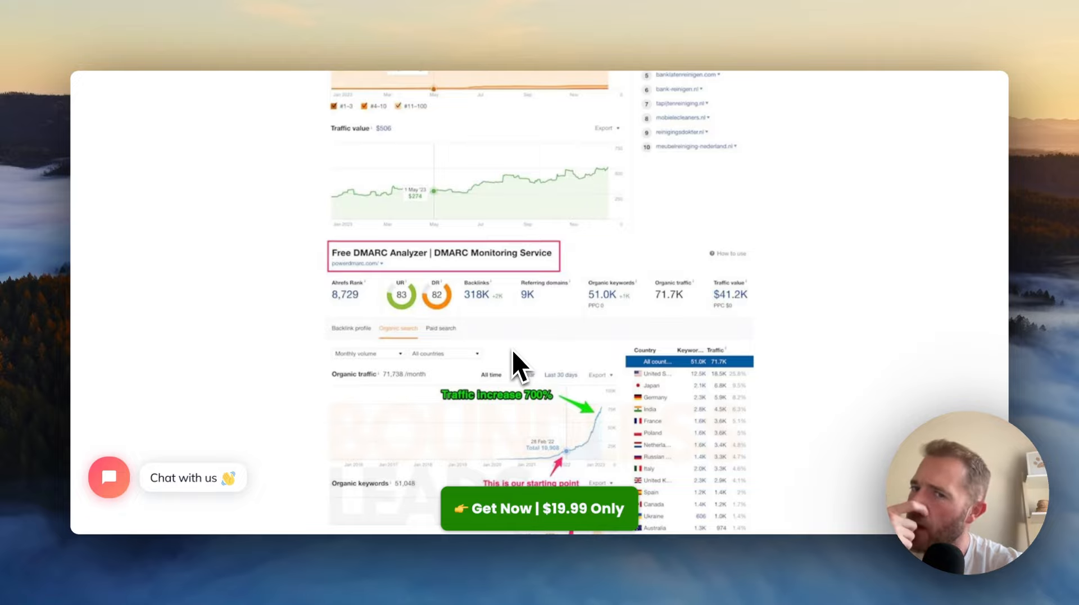
scroll("down", 3)
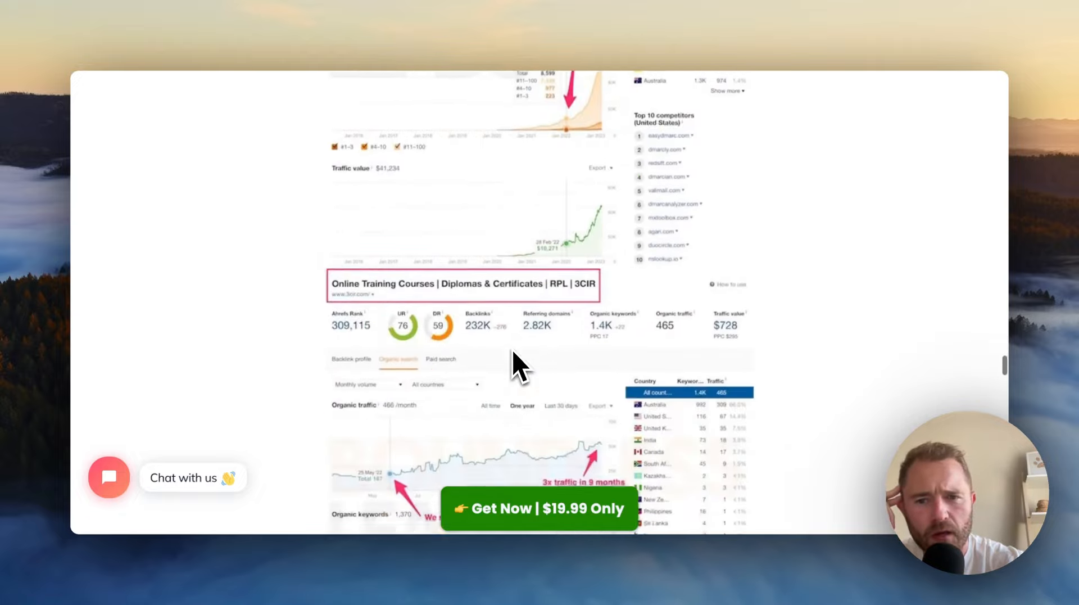
scroll("down", 3)
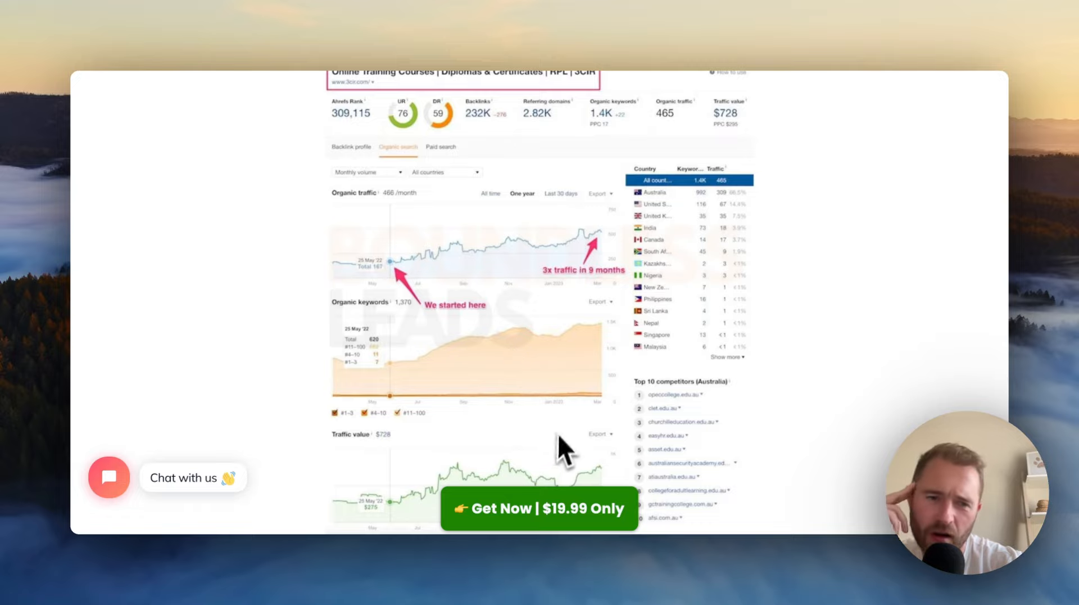
mouse_move(516, 413)
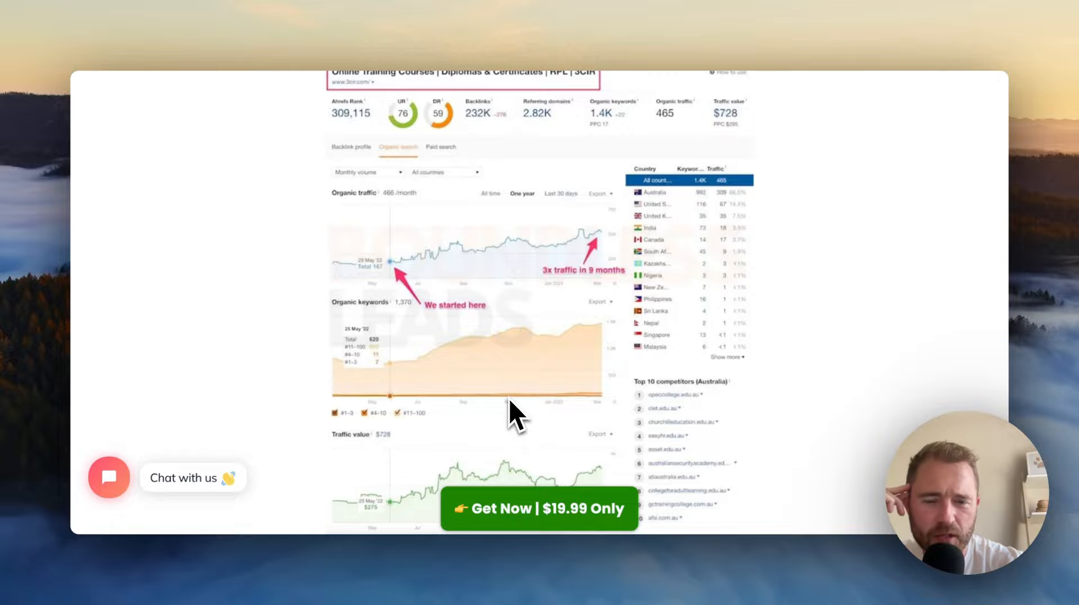
scroll("down", 3)
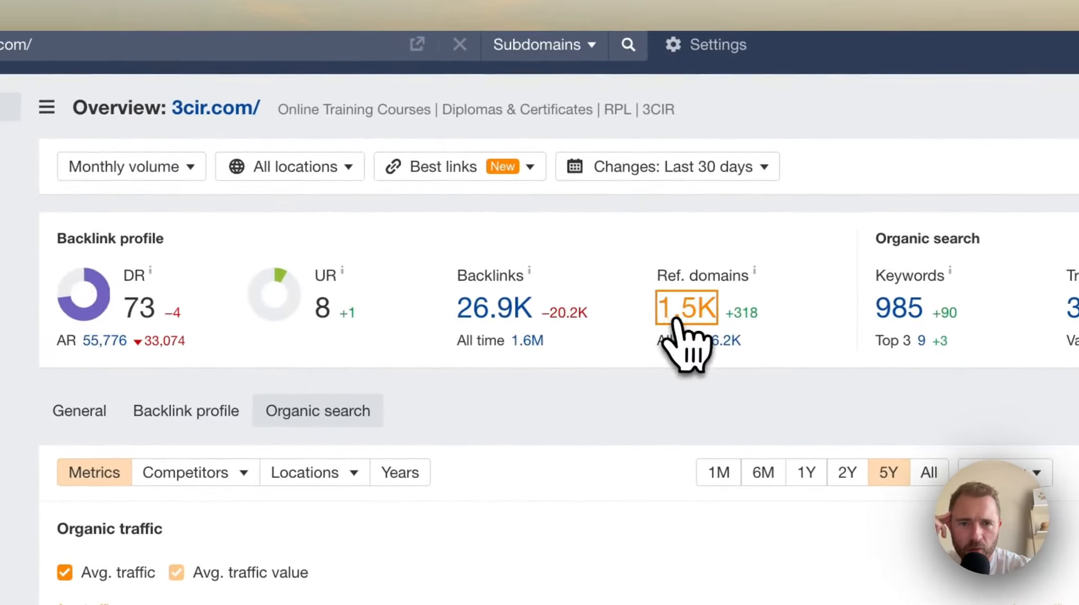
Step: Show 3cir.com's referring domains in Ahrefs and expand one domain's individual links
left_click(685, 308)
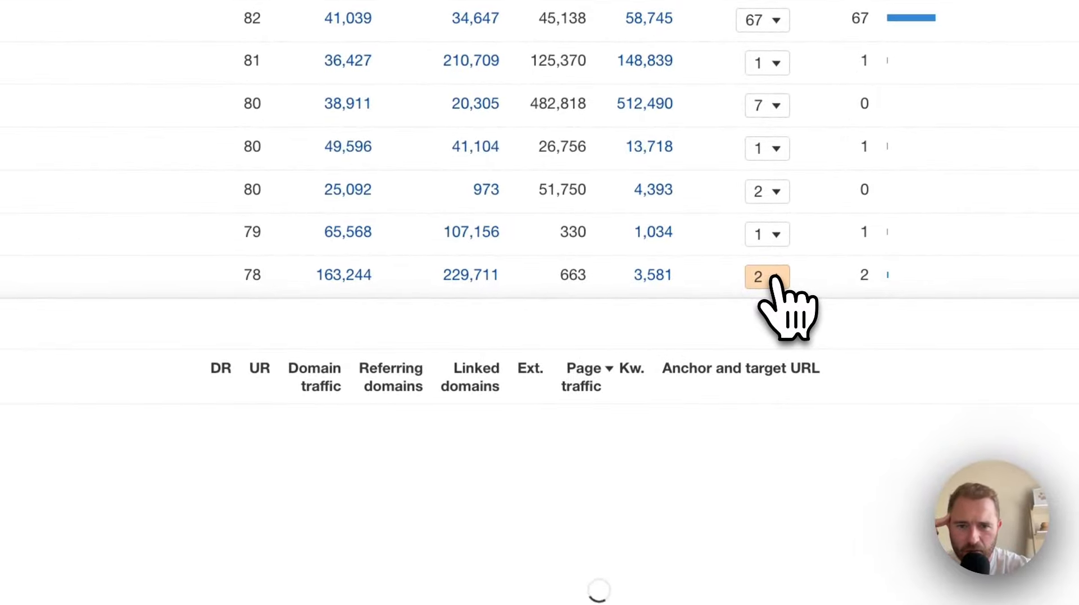
left_click(766, 276)
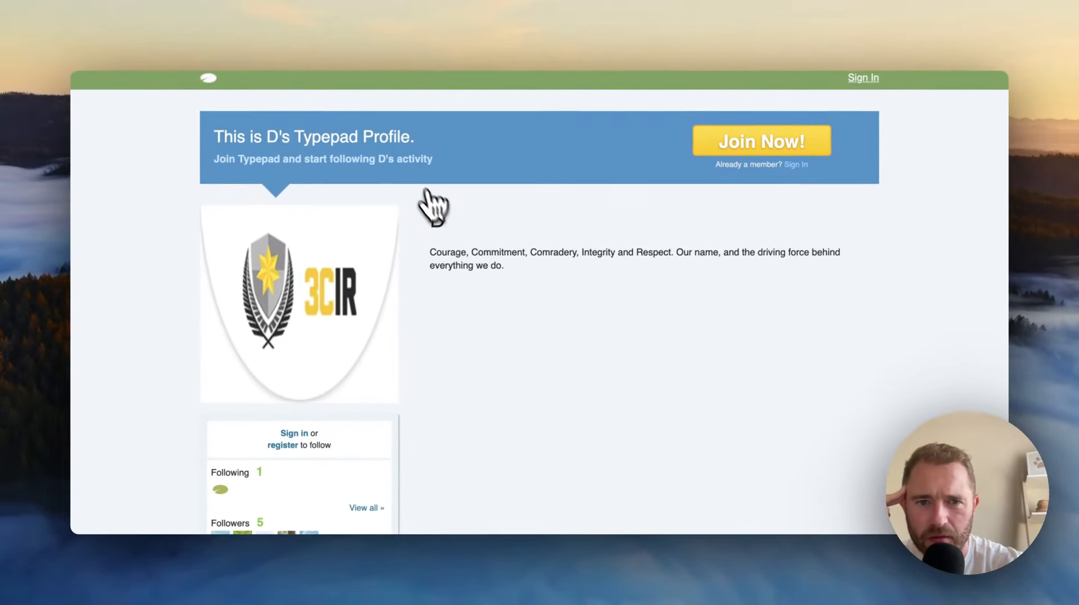
Step: Look over the 3CIR Typepad profile's followers, Blogs and Sites and Around The Web links
scroll("down", 3)
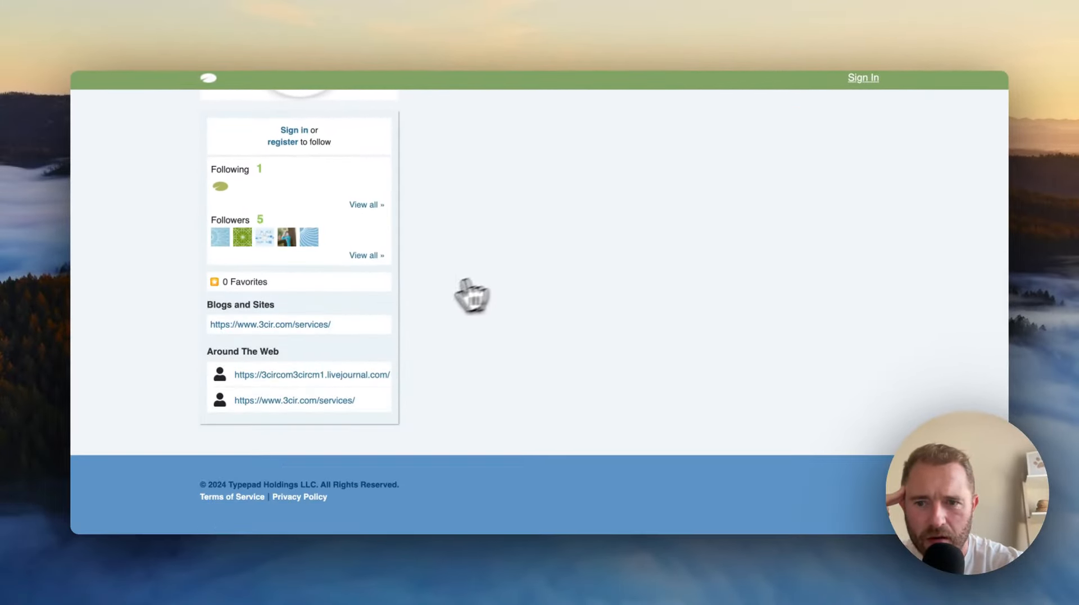
scroll("up", 3)
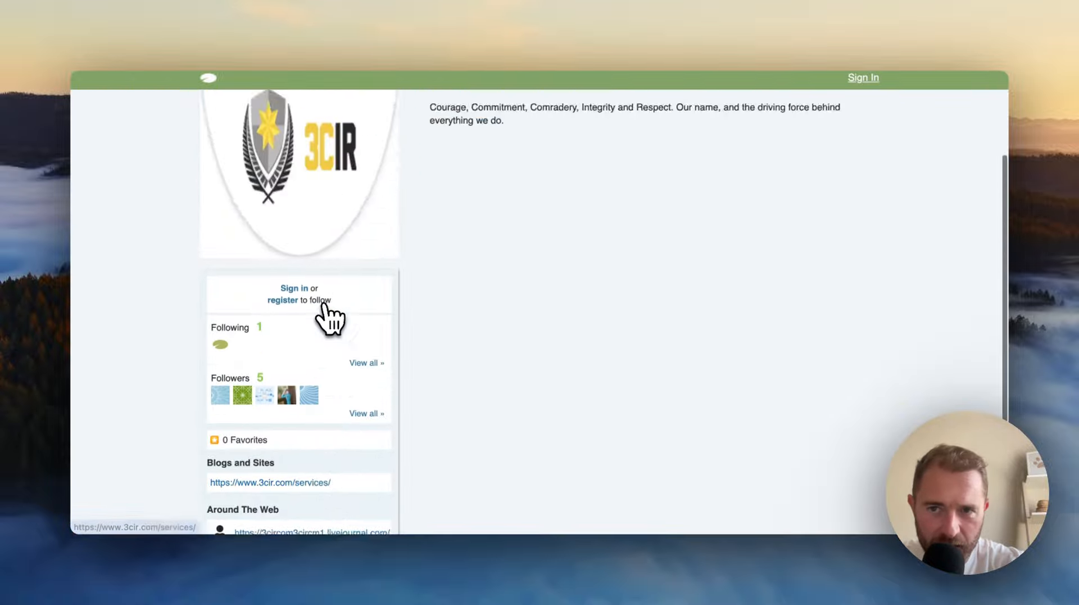
scroll("up", 3)
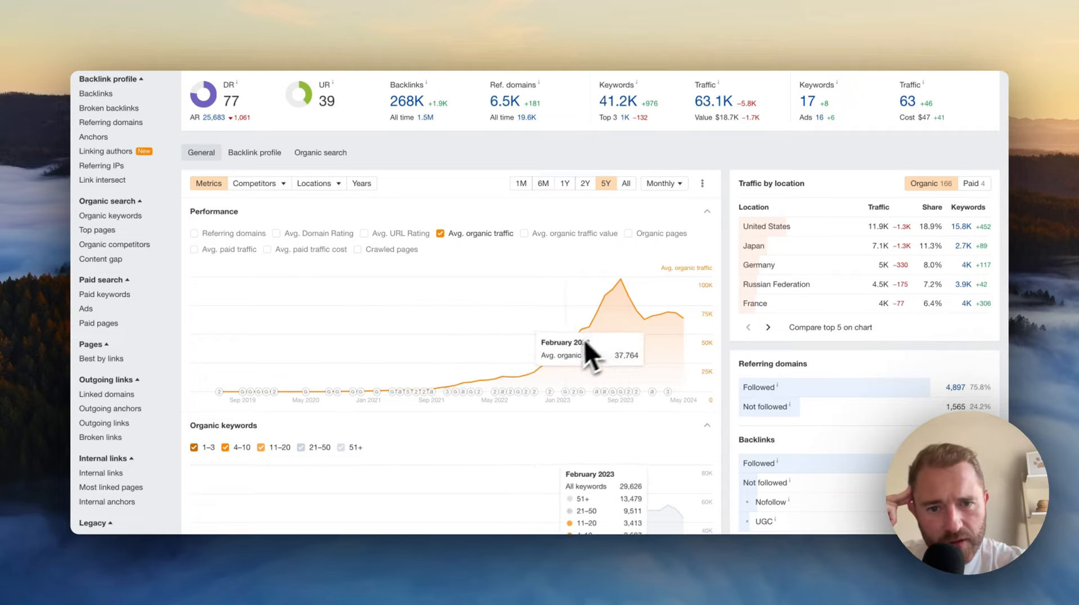
mouse_move(453, 402)
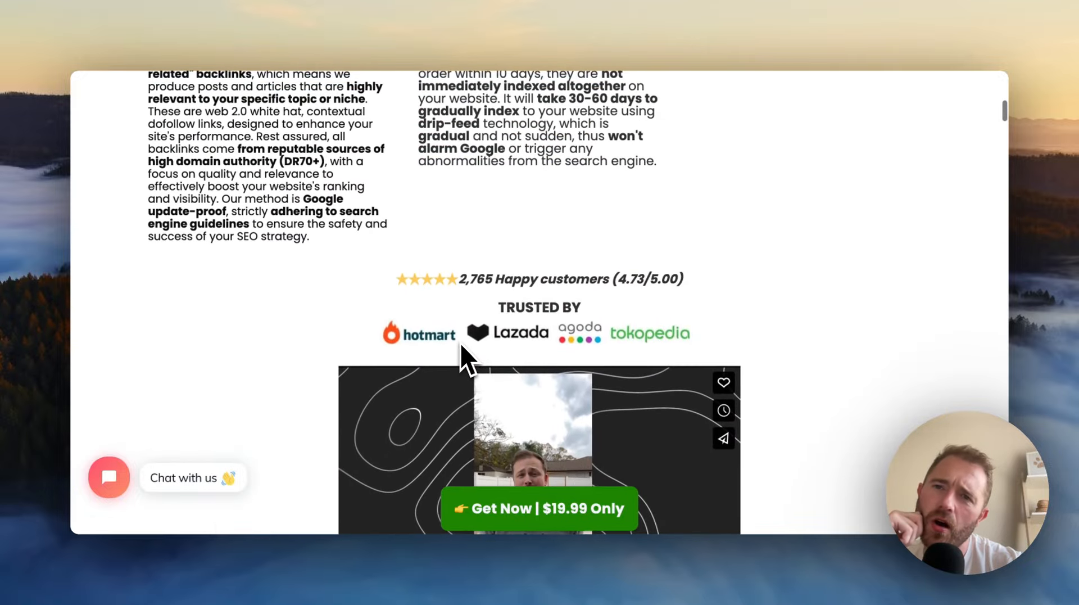
Step: Review the backlink packages, FAQ and order form, settling on the Enterprise 20,000-backlink package
scroll("up", 3)
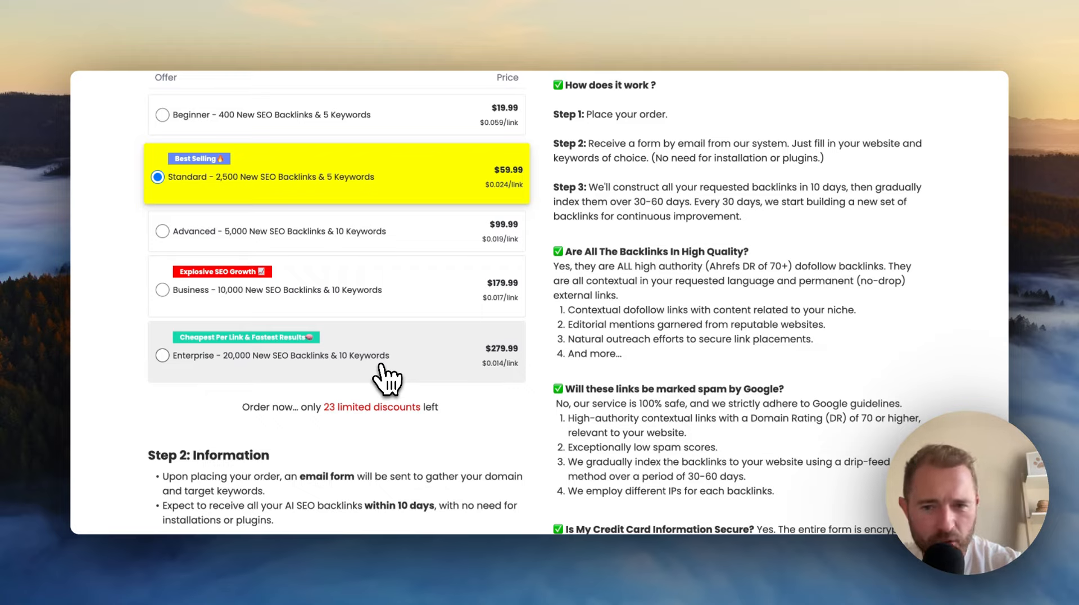
scroll("down", 3)
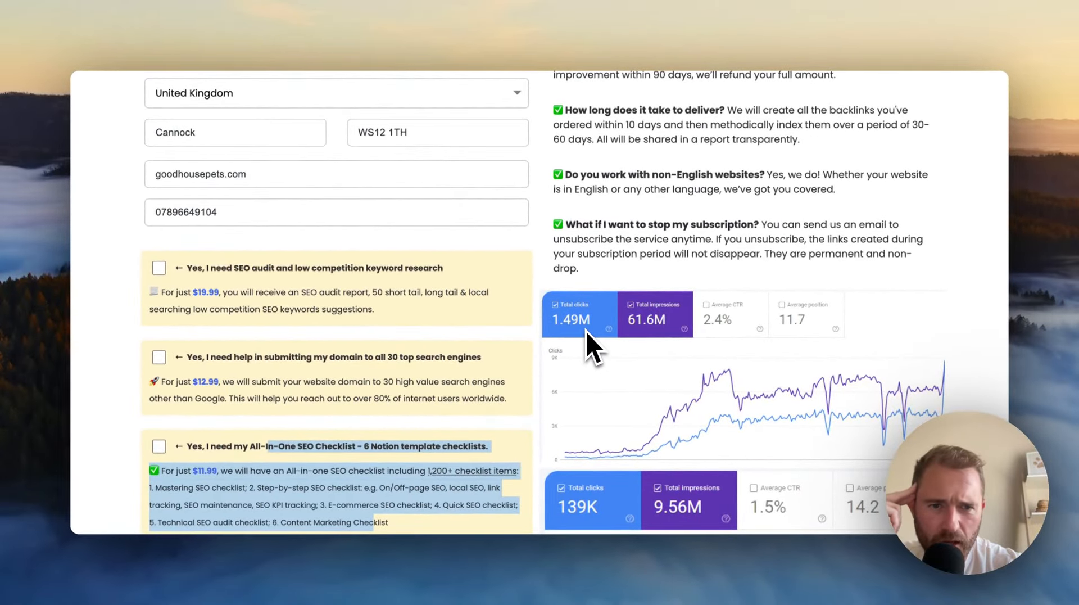
scroll("up", 3)
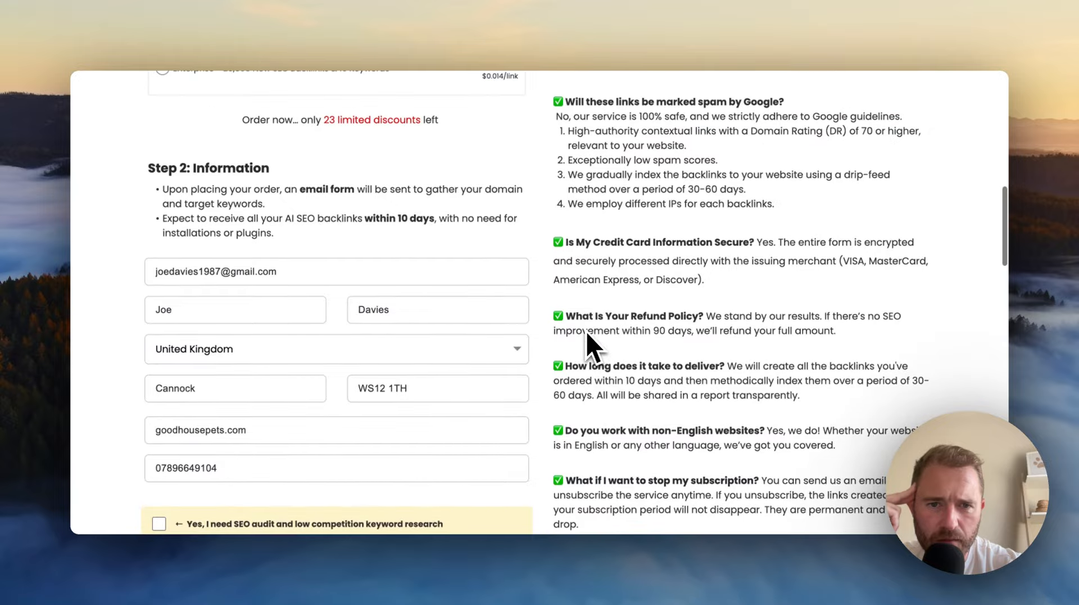
scroll("up", 3)
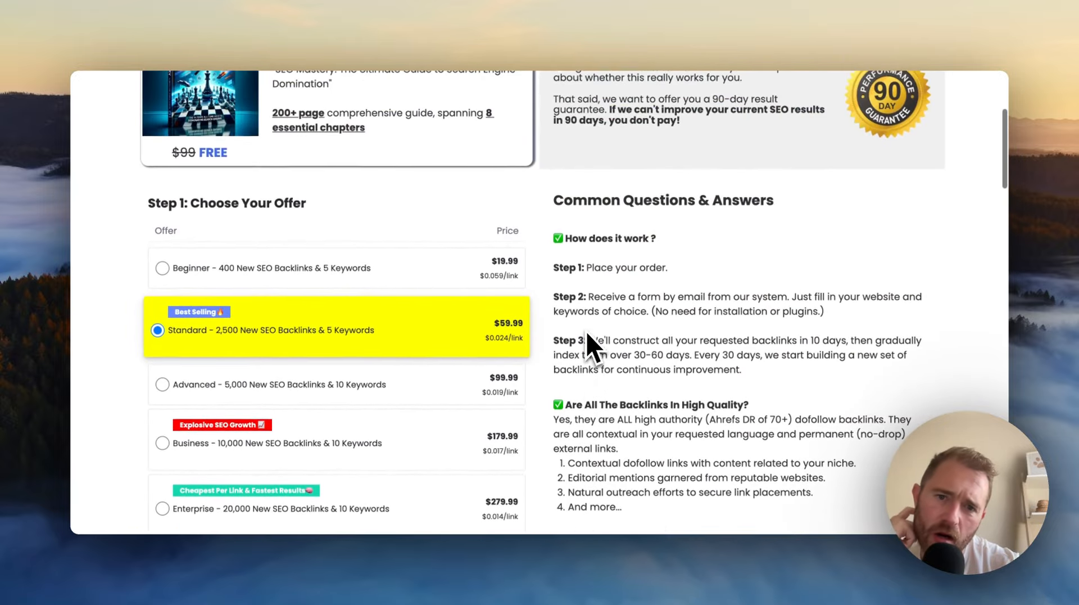
scroll("down", 3)
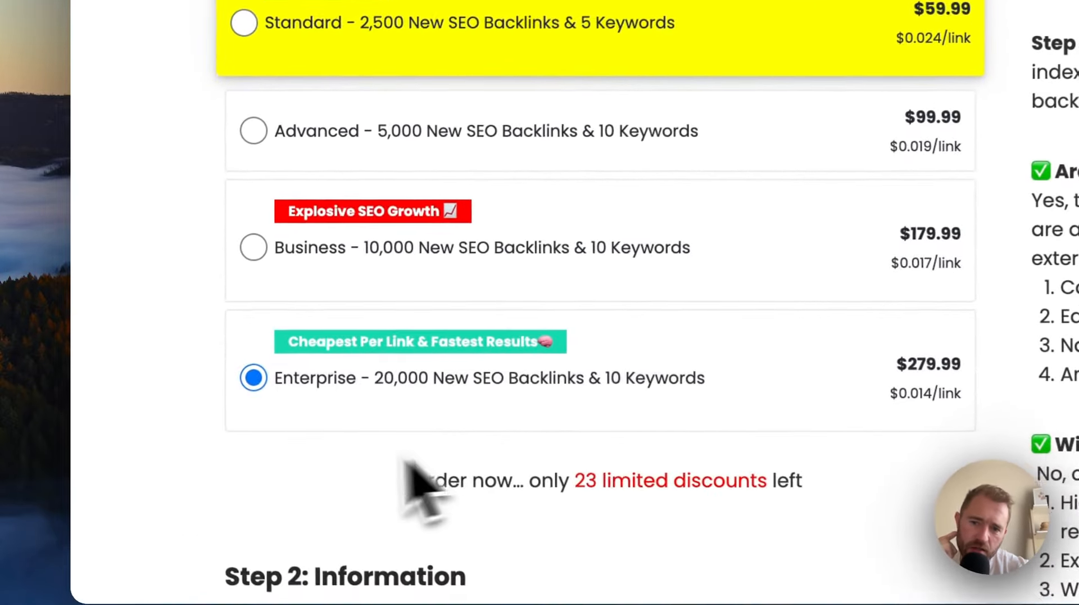
scroll("up", 3)
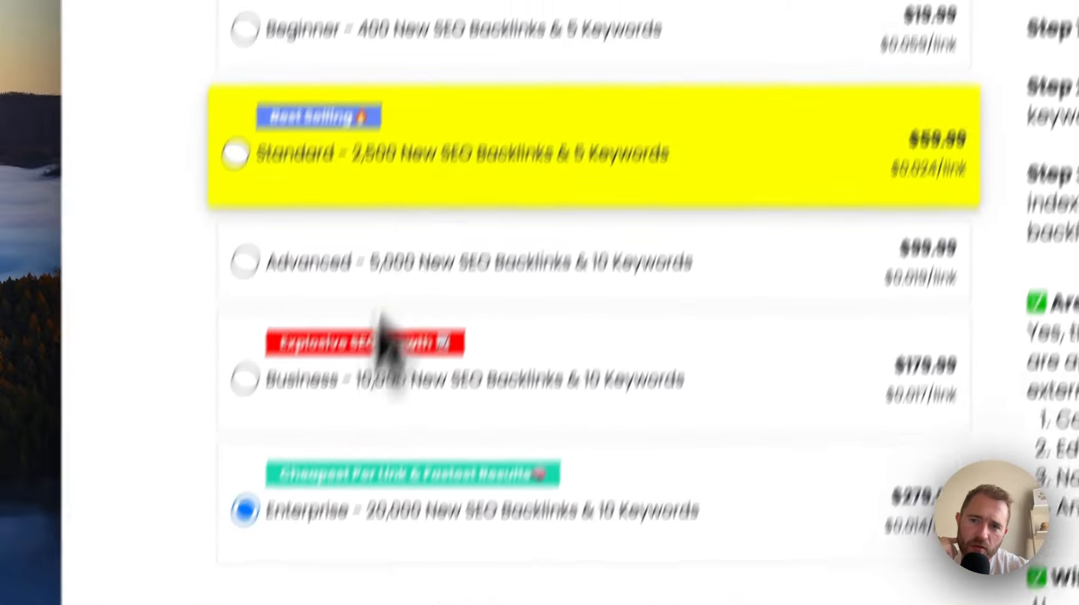
scroll("down", 3)
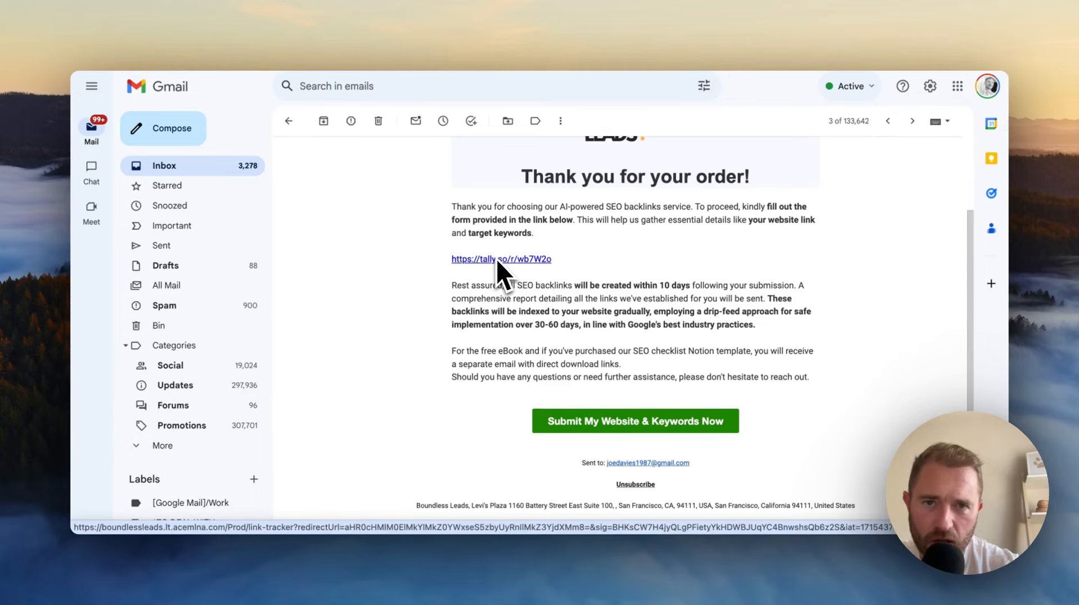
Step: Show the 'Thanks for your order!' email with its tally.so form link
left_click(500, 259)
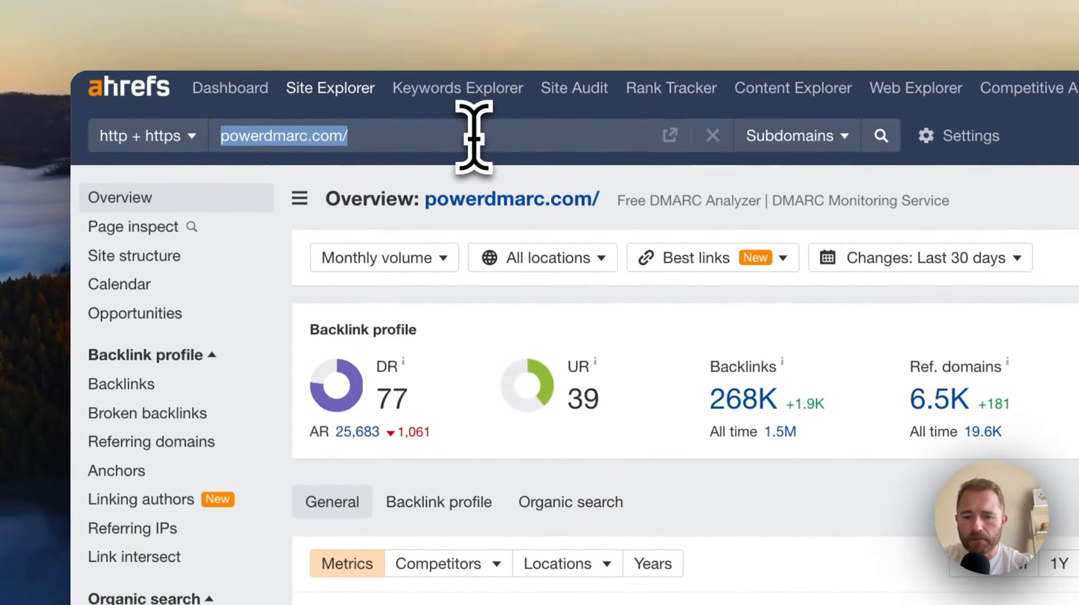
Step: Search goodhousepets.com in Site Explorer, chosen from the History suggestions
type("goodhousepet")
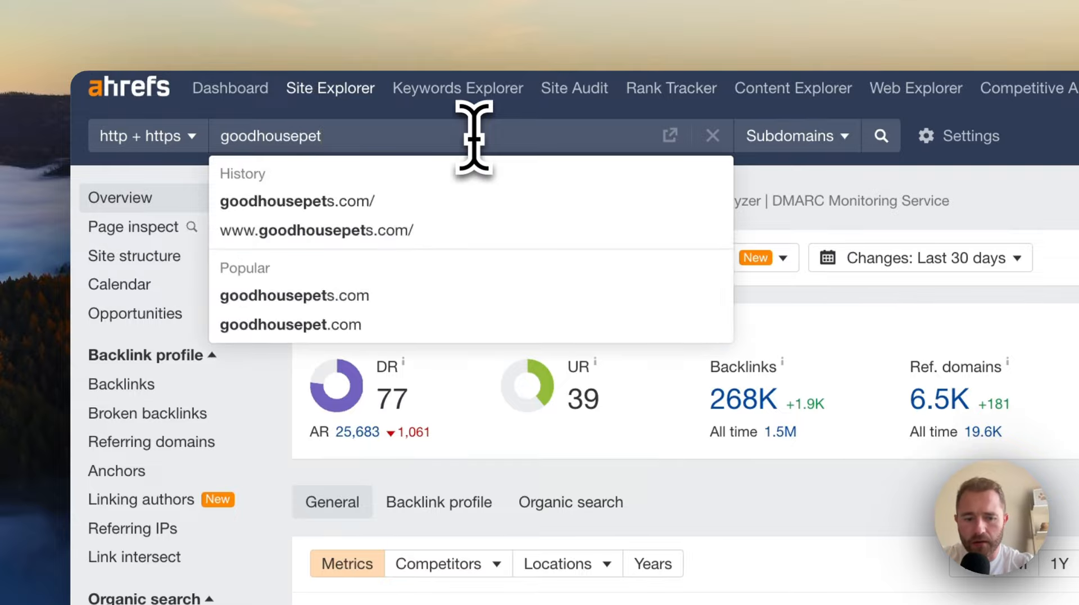
left_click(297, 201)
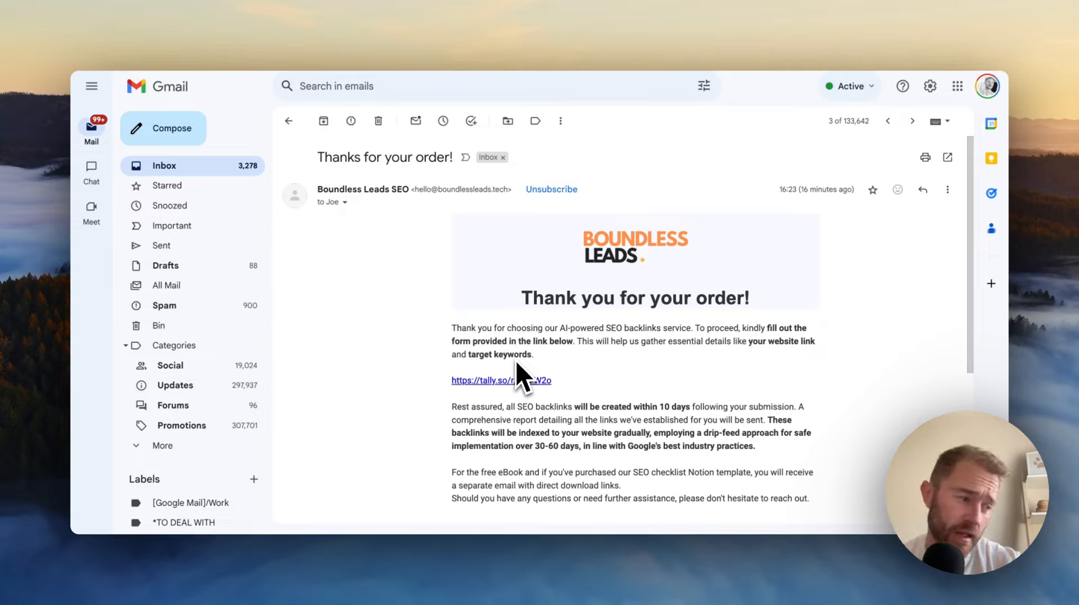
mouse_move(508, 265)
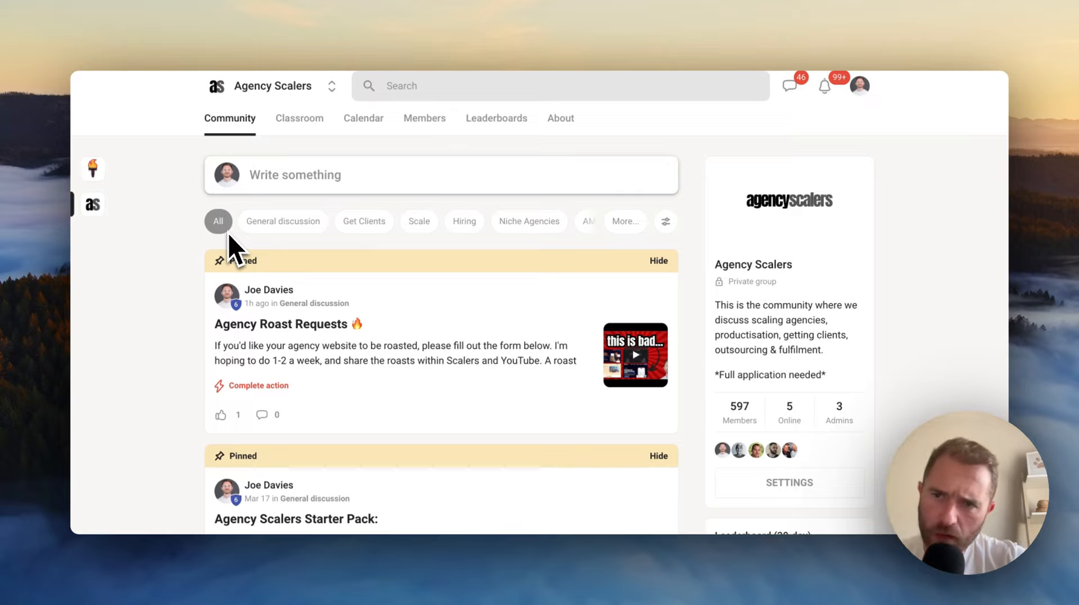
mouse_move(392, 364)
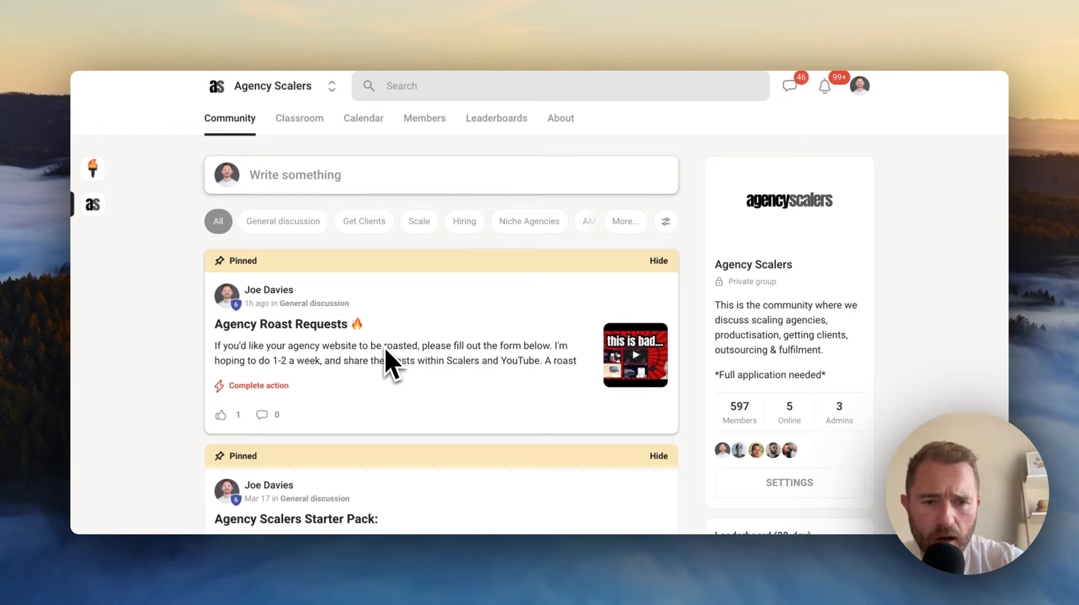
Step: Scroll the Agency Scalers feed to the pinned Roast Requests and Starter Pack posts
scroll("down", 3)
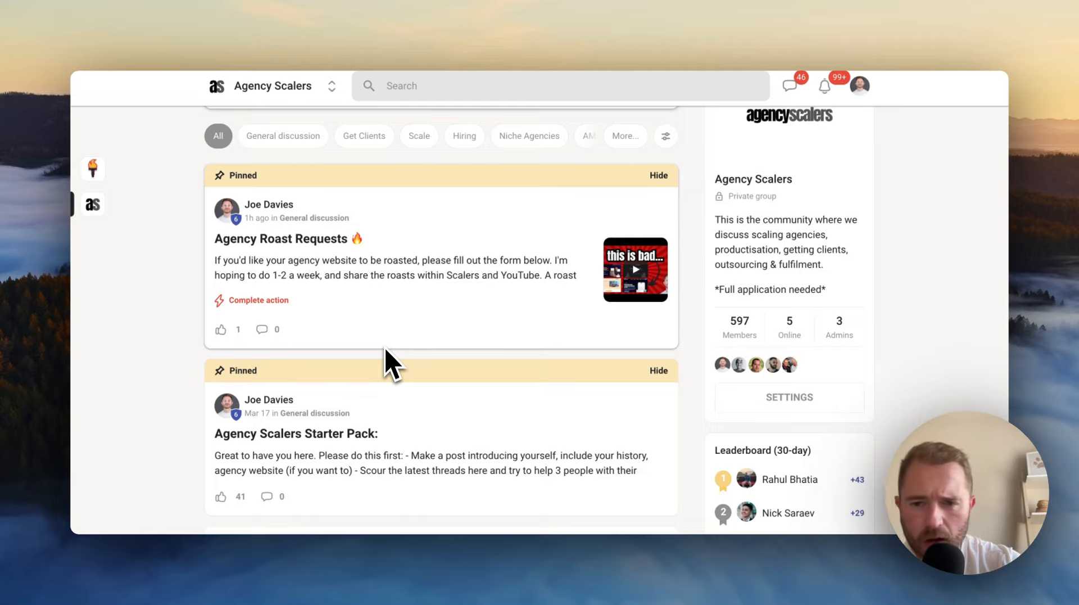
scroll("down", 3)
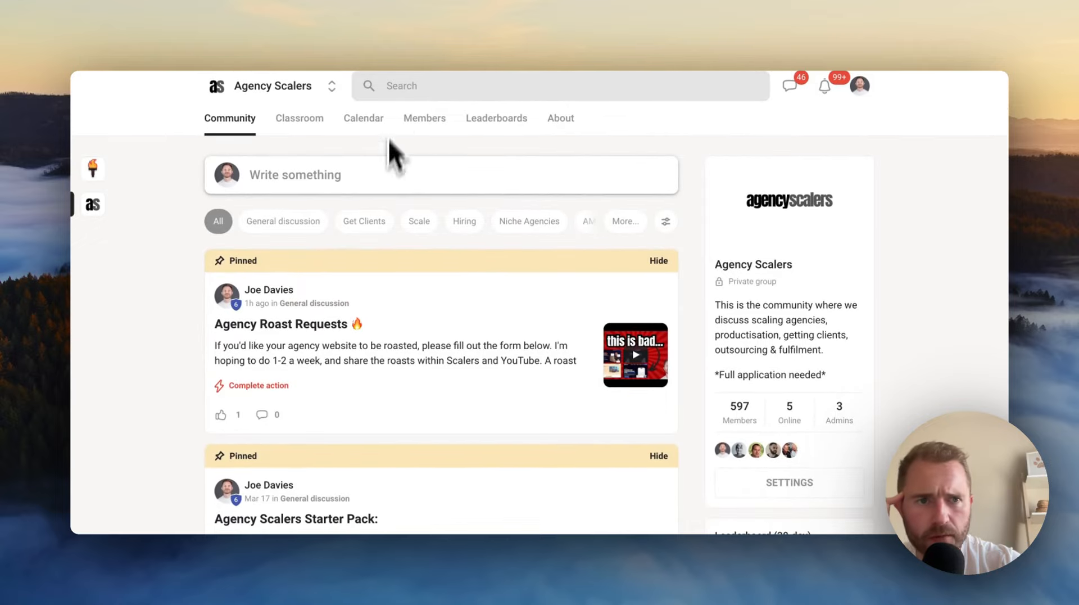
mouse_move(401, 127)
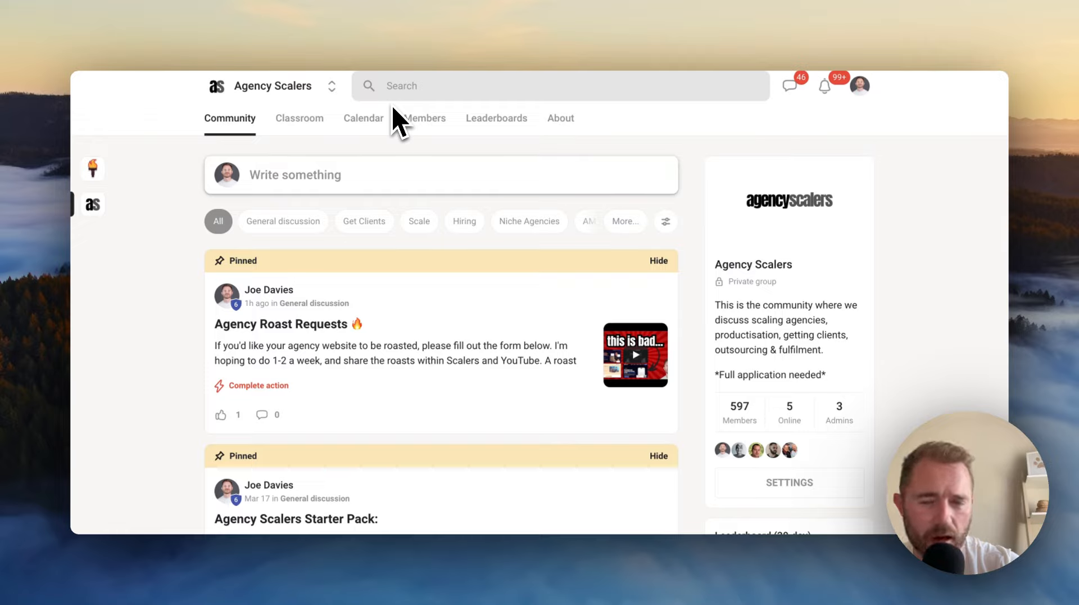
mouse_move(403, 548)
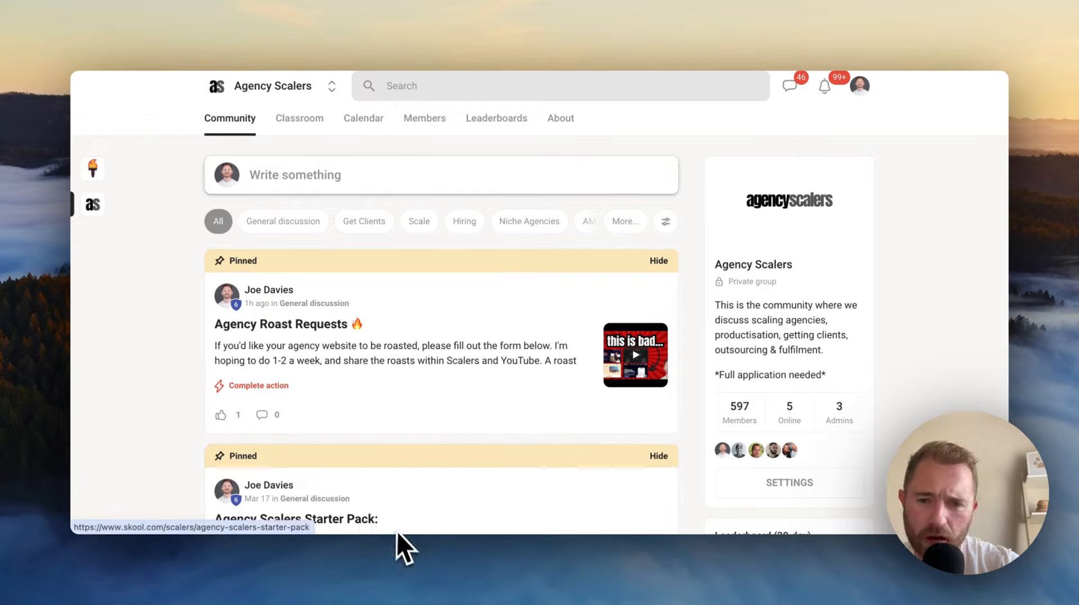